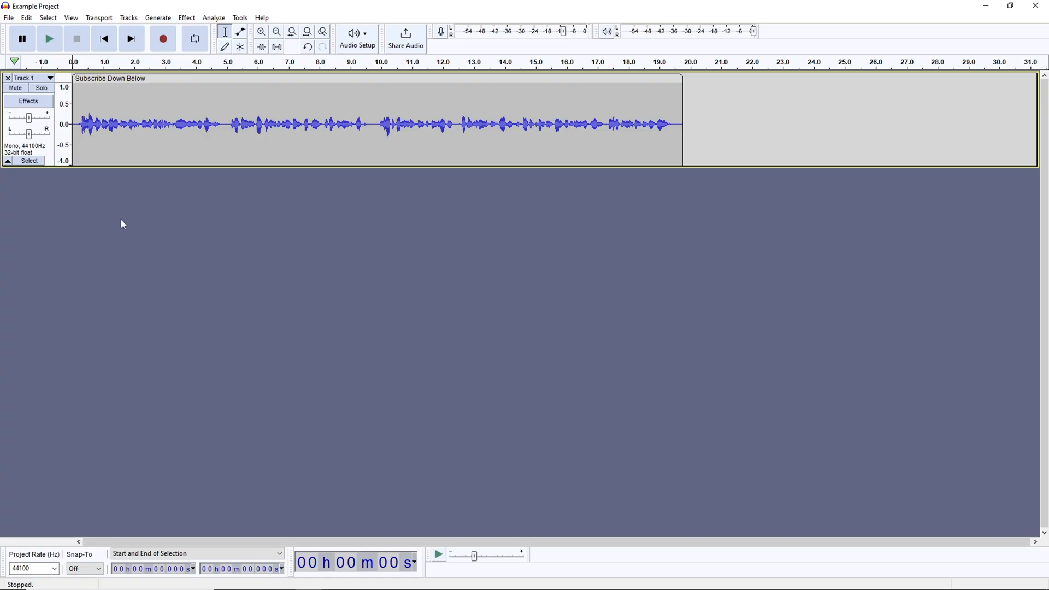
mouse_move(43, 103)
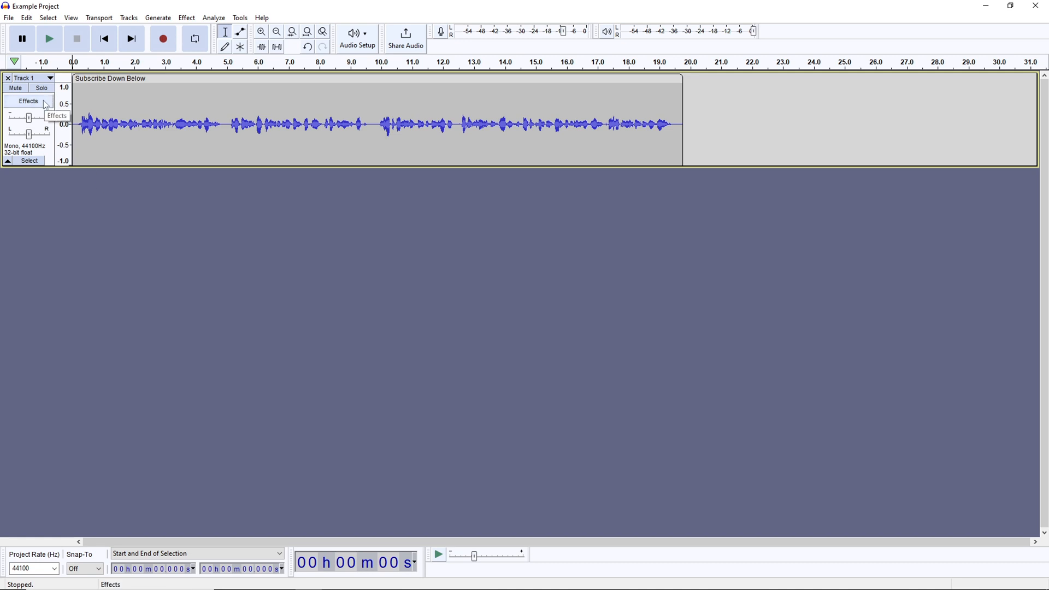
Bring up Track 1's realtime effects panel and its Add effect vendor list.
click(28, 100)
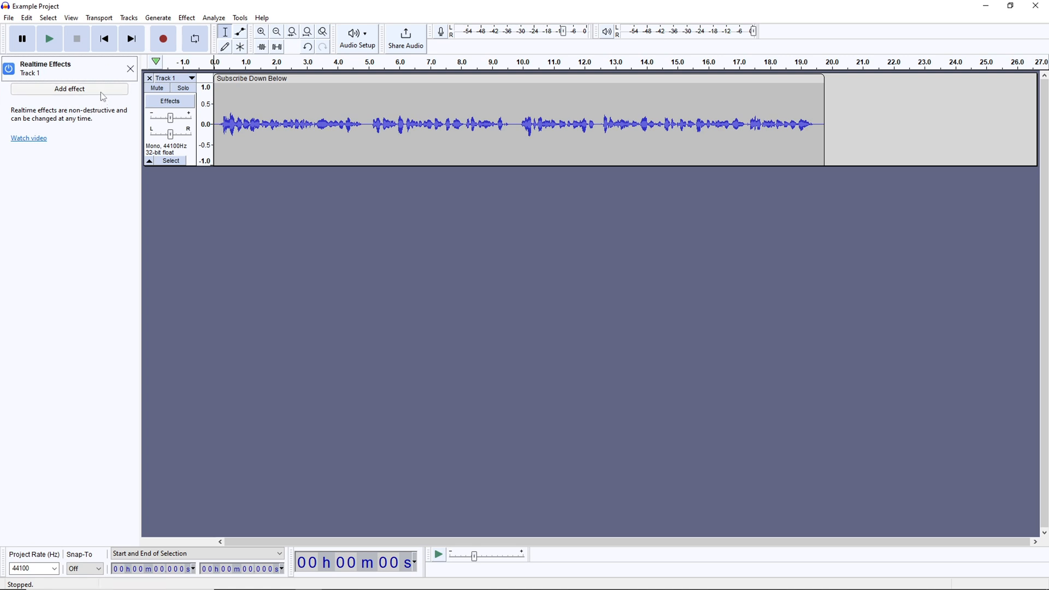
click(69, 89)
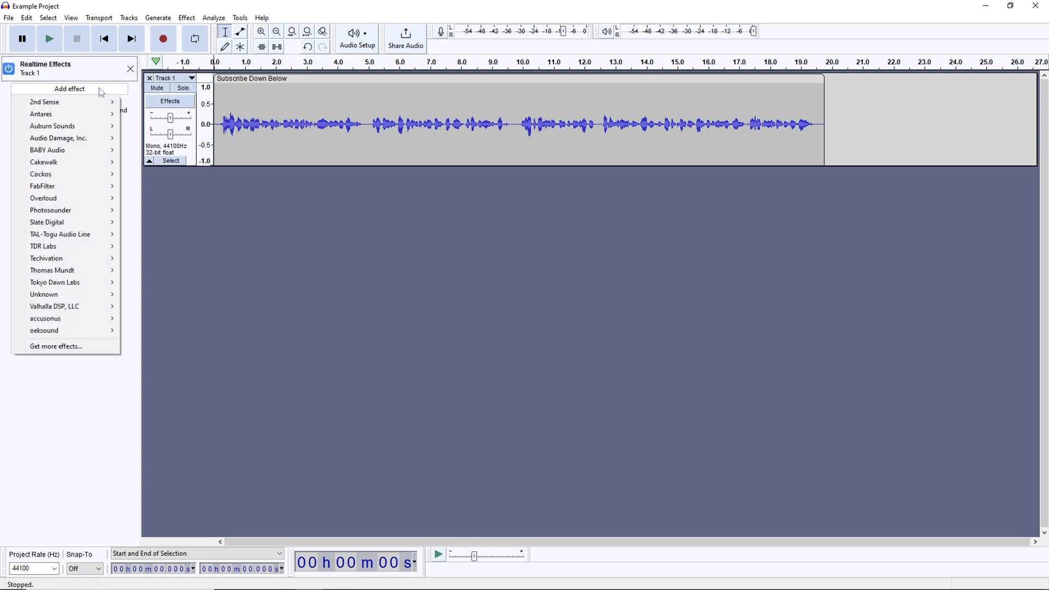
mouse_move(53, 125)
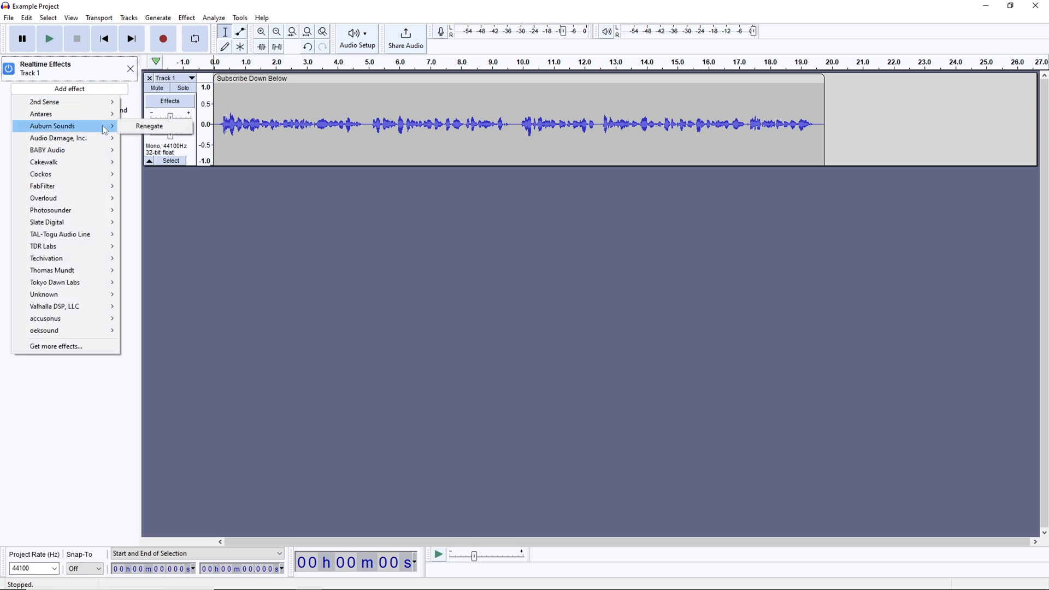
mouse_move(150, 126)
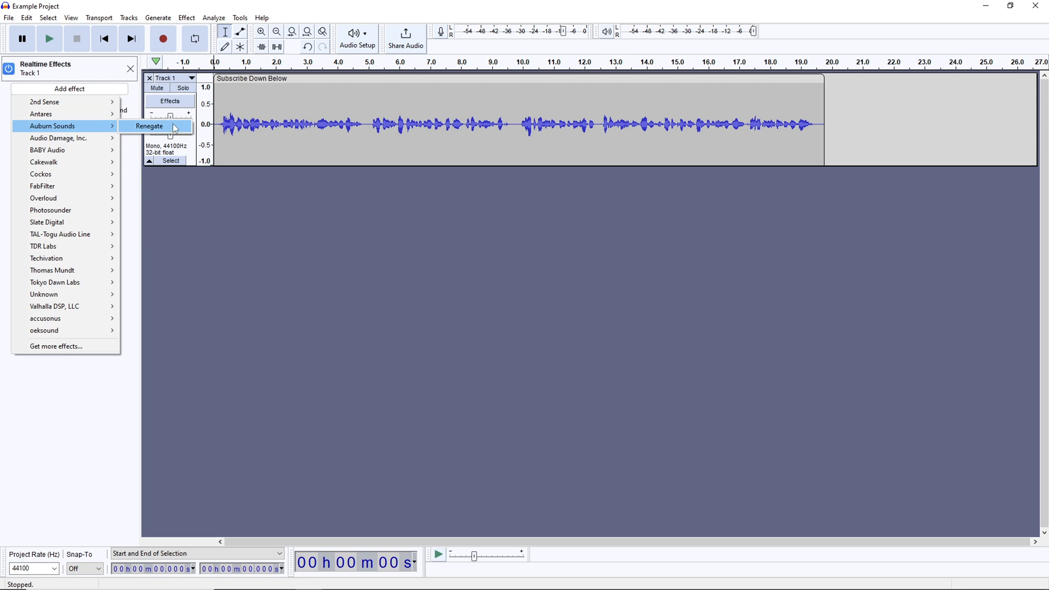
Add Renegate to Track 1, audition it, and set the gate threshold with full gating.
click(149, 126)
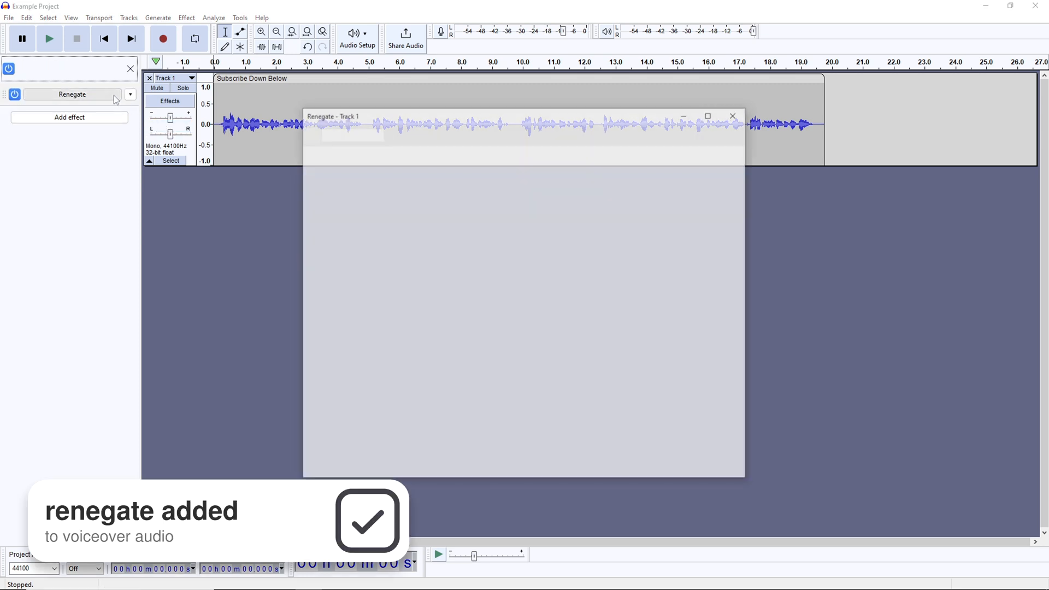
click(49, 38)
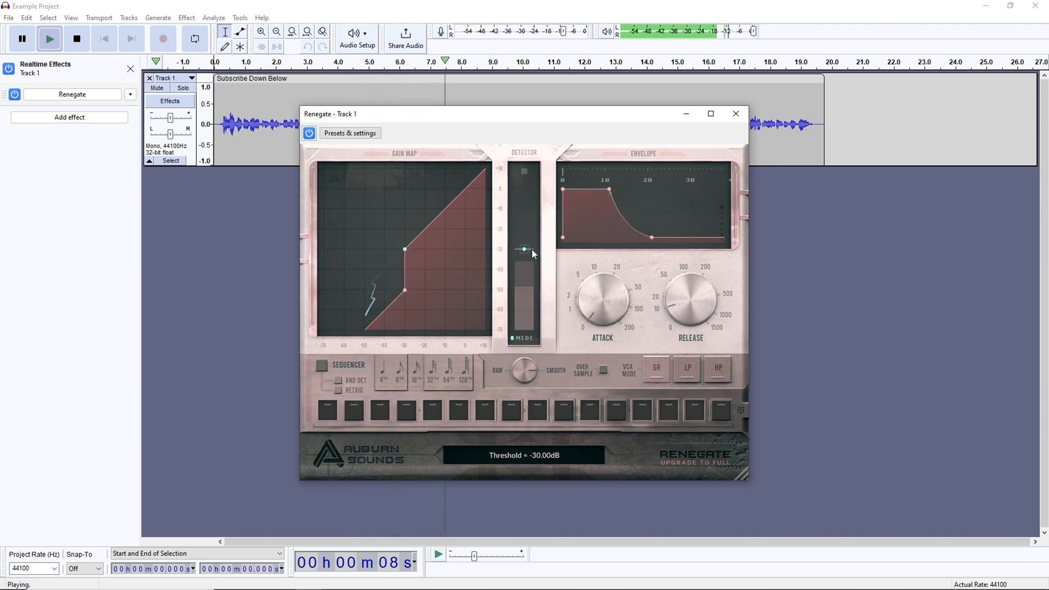
drag(523, 249, 523, 232)
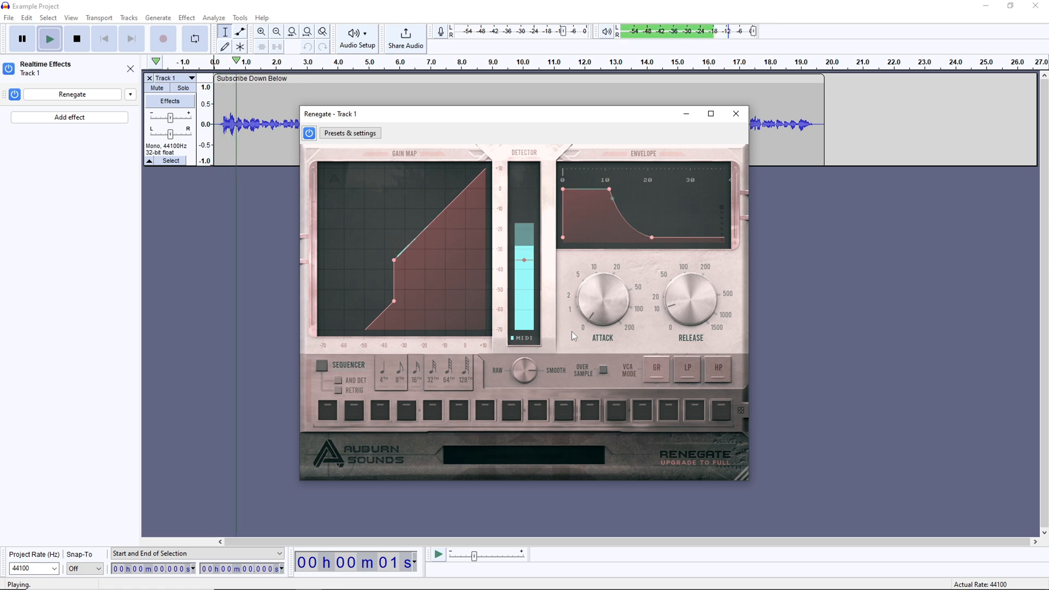
drag(395, 321, 395, 303)
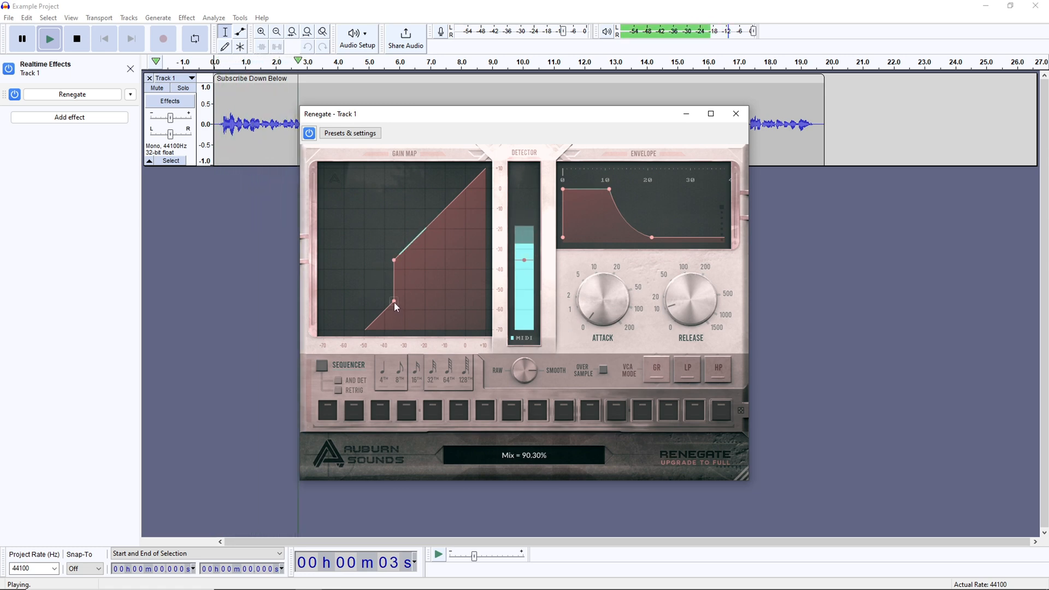
drag(395, 303, 395, 328)
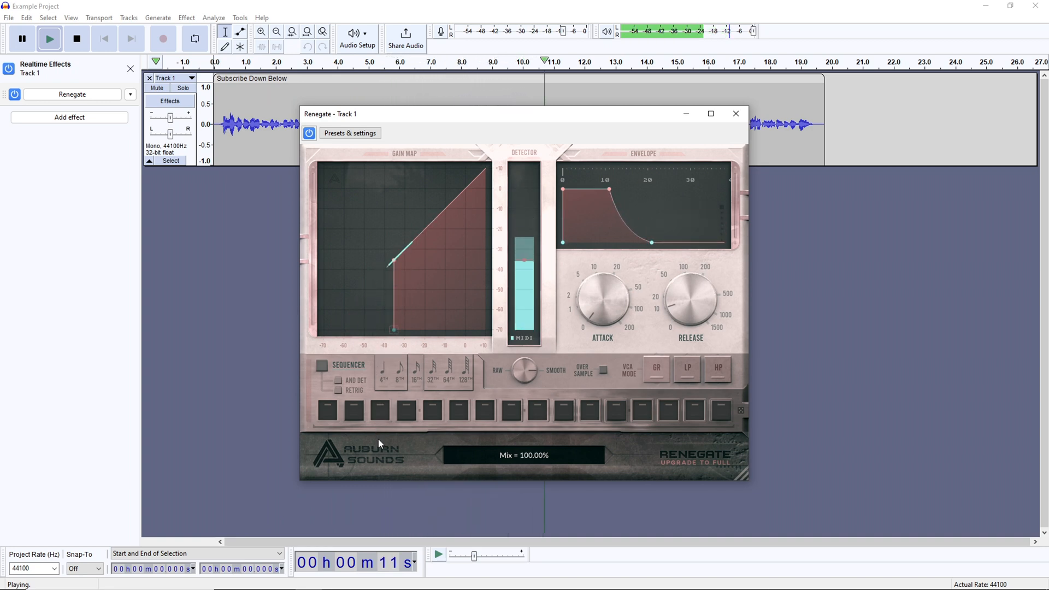
Shape Renegate's envelope to about 3 ms attack and 104 ms release.
drag(601, 297, 615, 268)
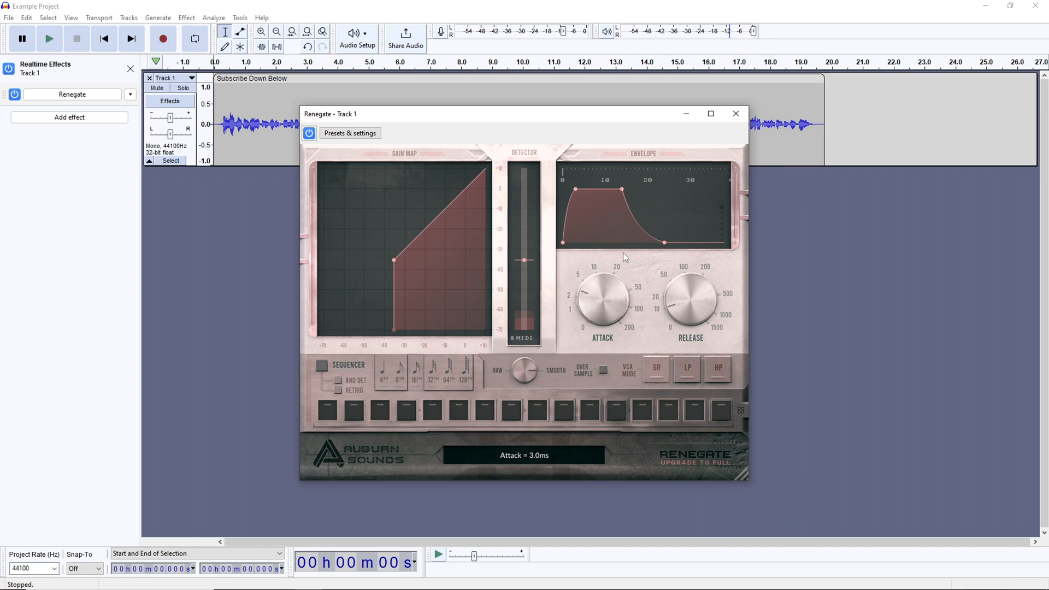
drag(690, 299, 707, 285)
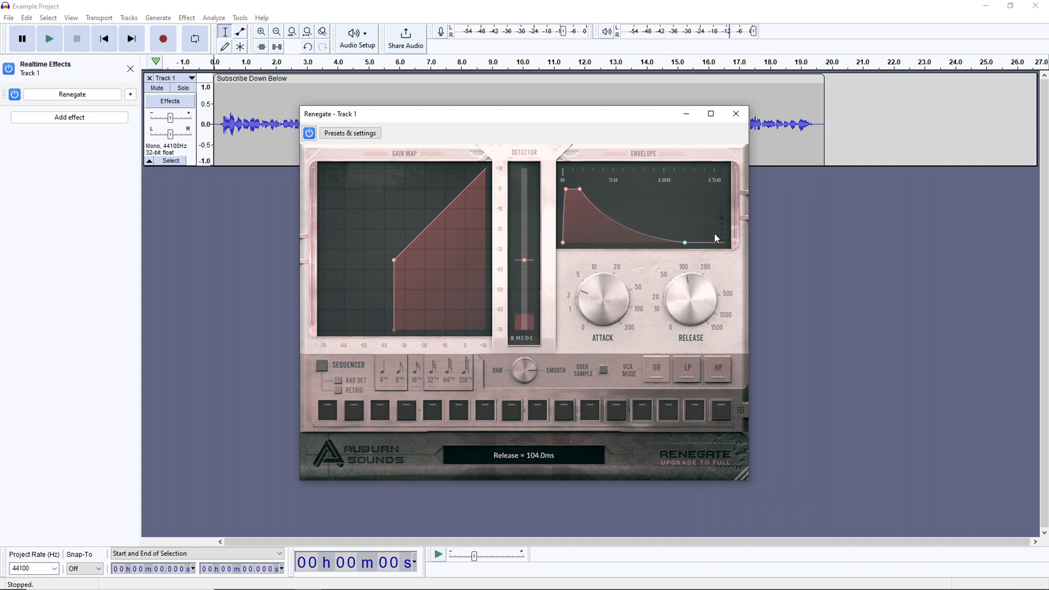
drag(685, 242, 722, 243)
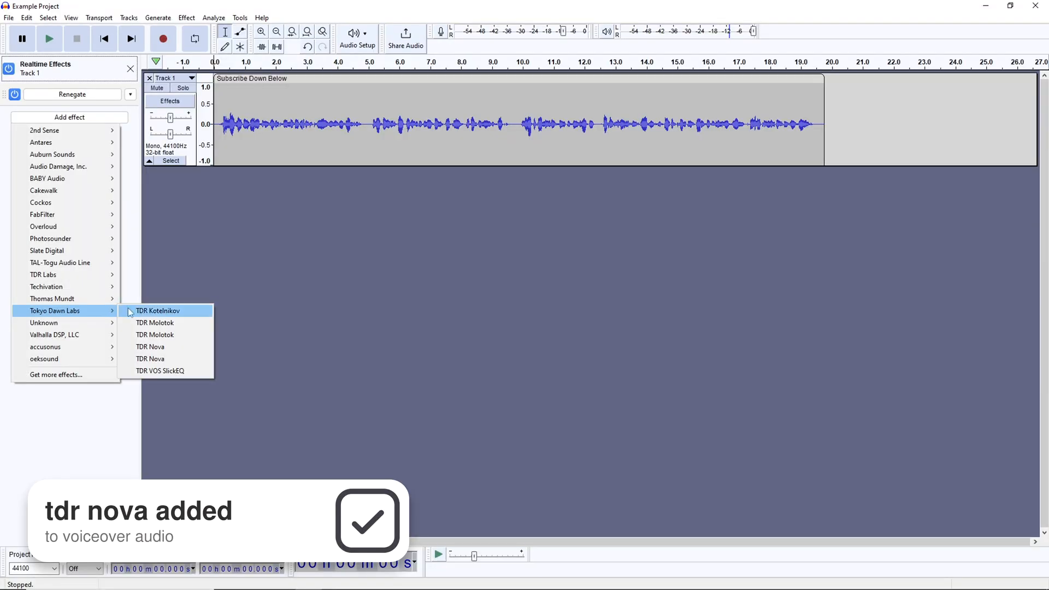
mouse_move(150, 358)
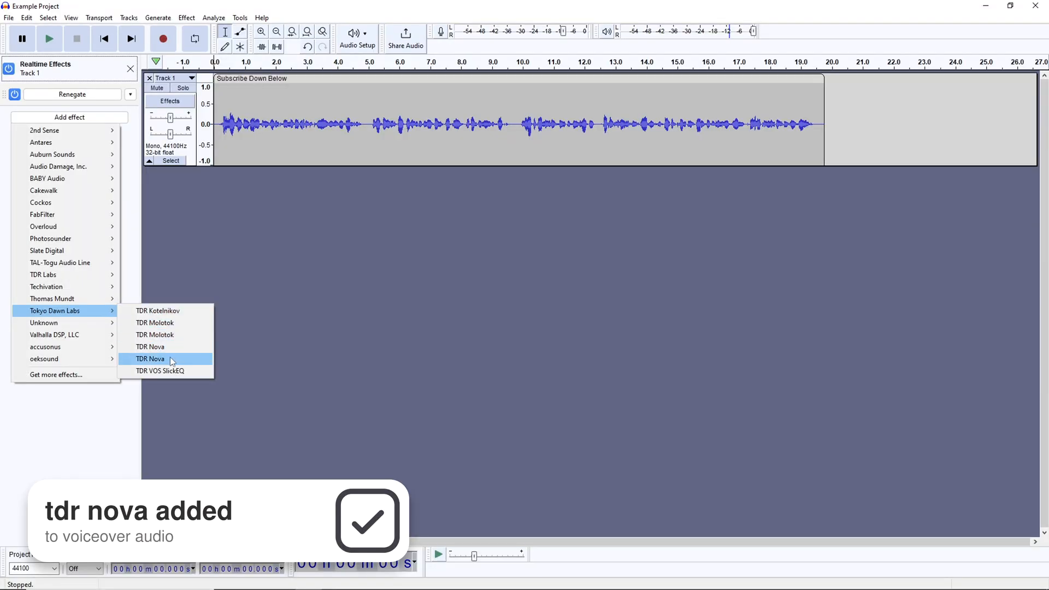
Add TDR Nova after Renegate and bring up its equaliser window.
click(151, 358)
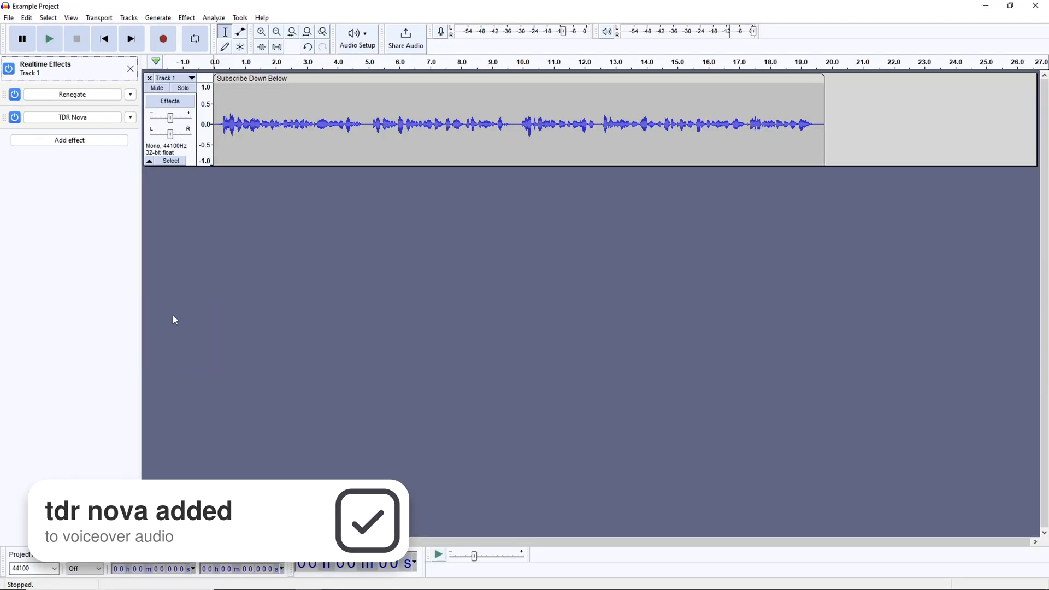
click(72, 117)
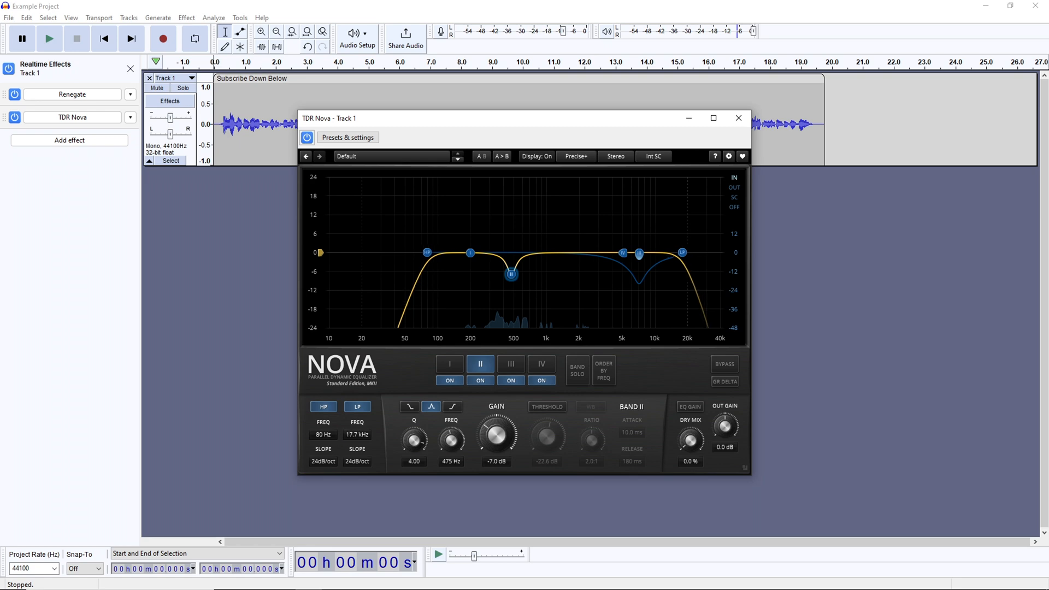
Shape TDR Nova's curve: raise the low-pass cutoff, set band IV's Q to 1.00, then close it.
drag(681, 253, 682, 254)
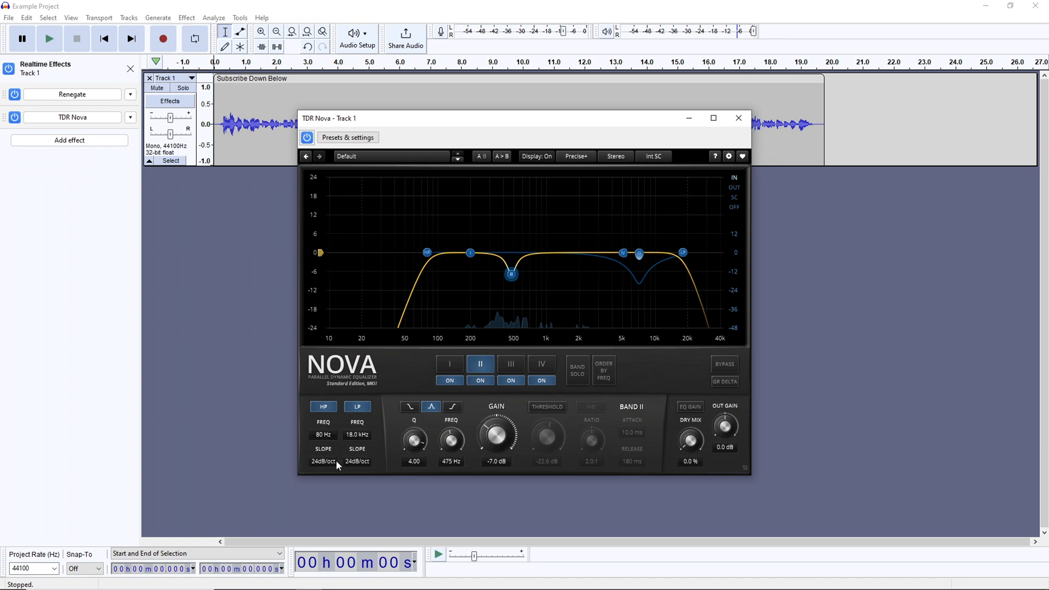
click(541, 363)
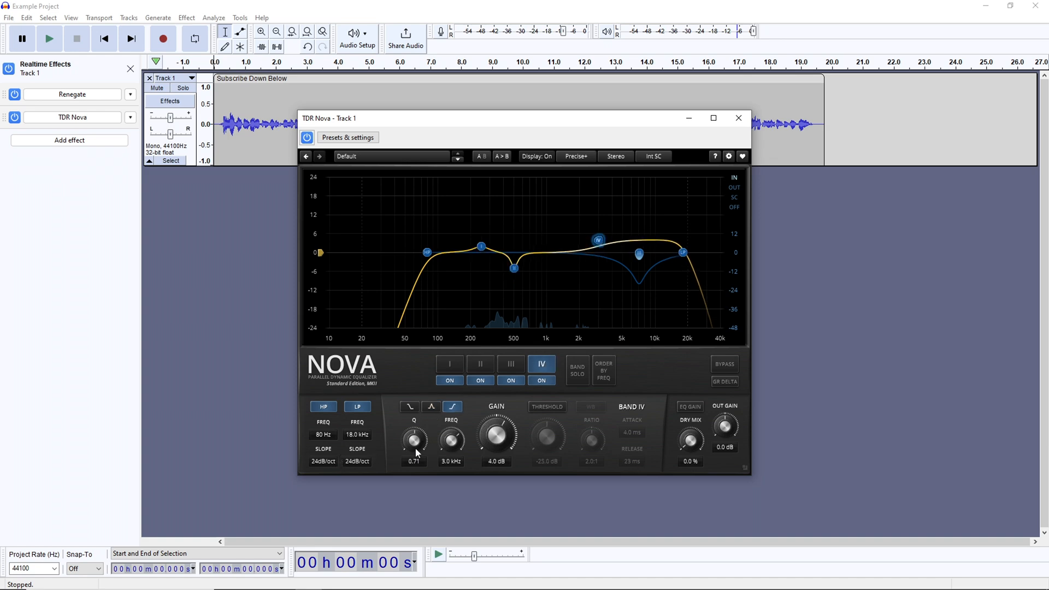
drag(413, 440, 413, 429)
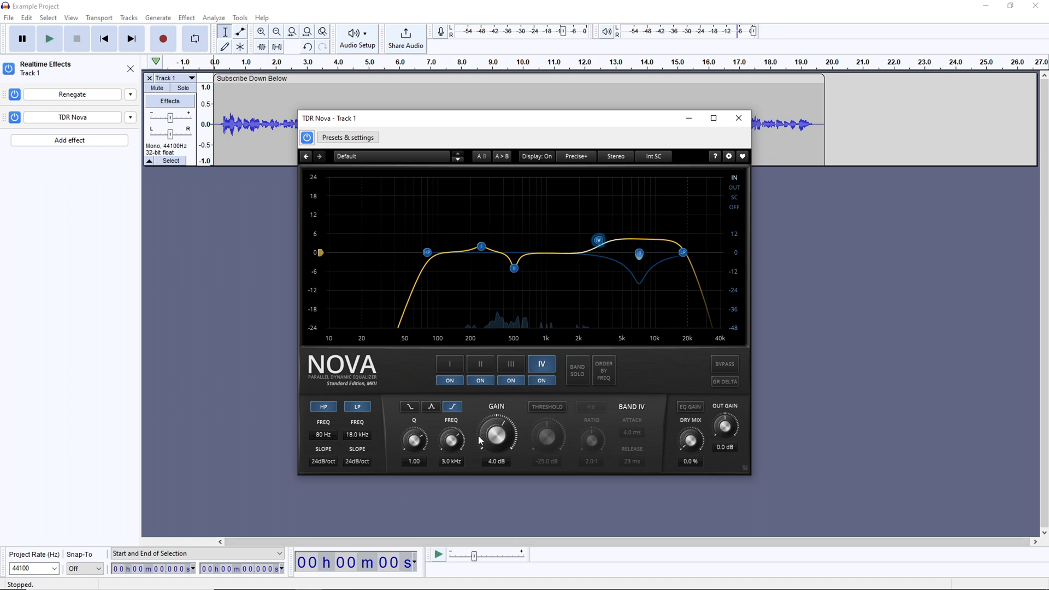
click(511, 363)
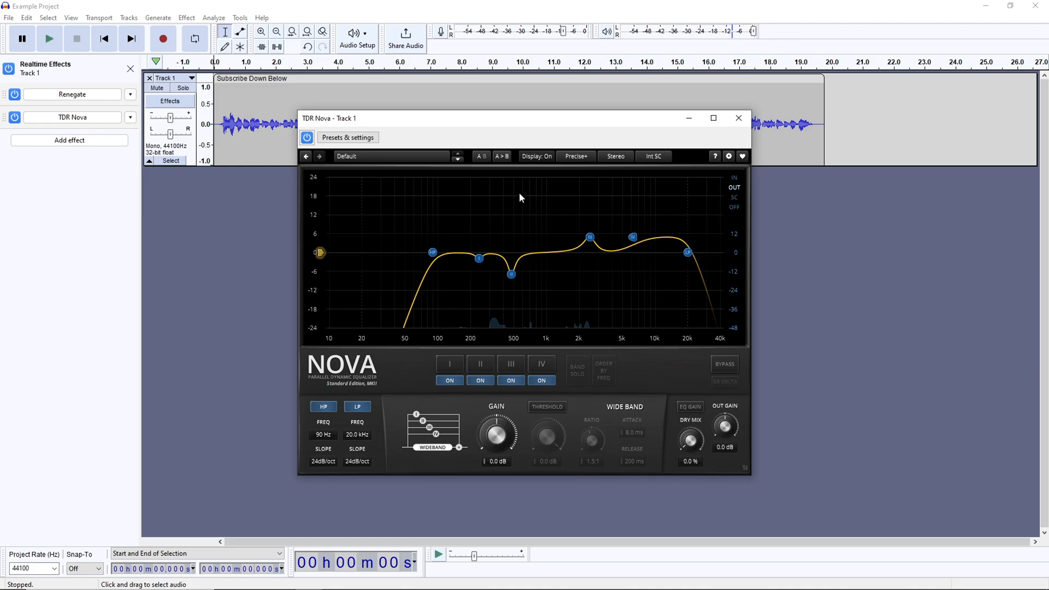
click(49, 39)
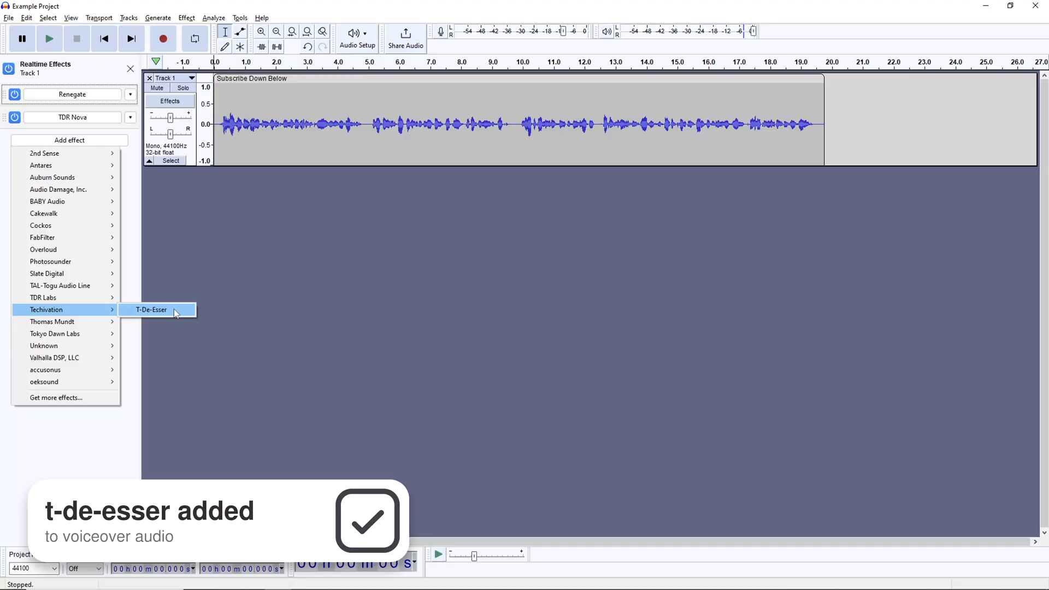
Add Techivation T-De-Esser, audition it and set it to the High frequency range.
click(152, 309)
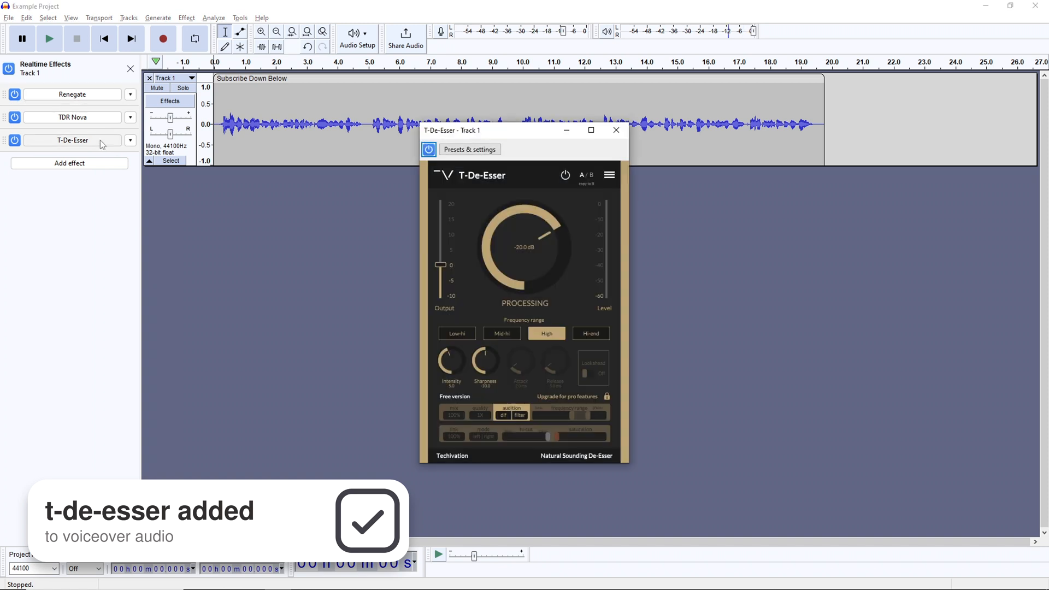
click(49, 39)
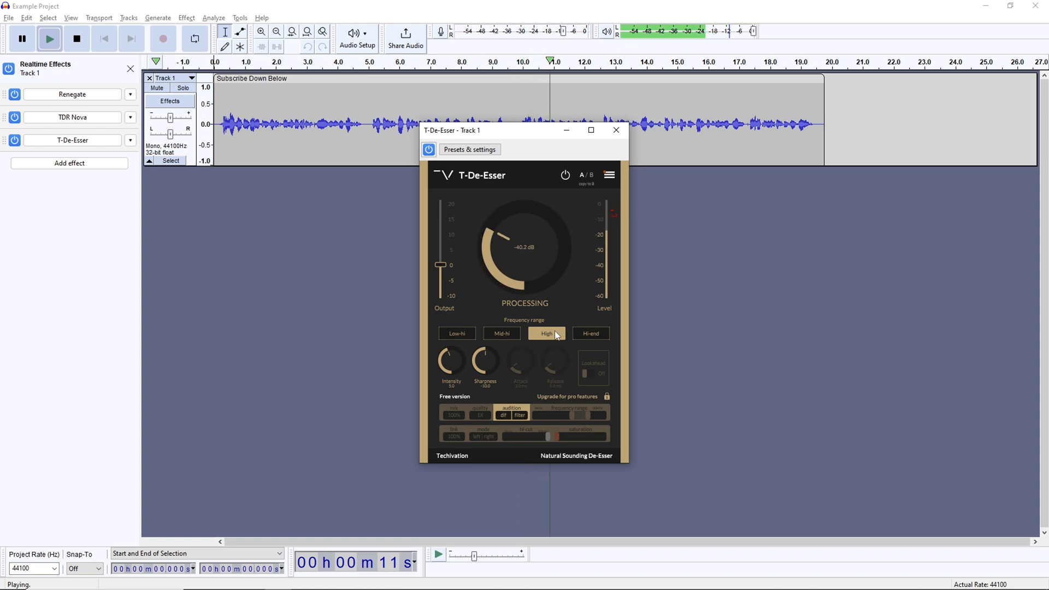
click(157, 356)
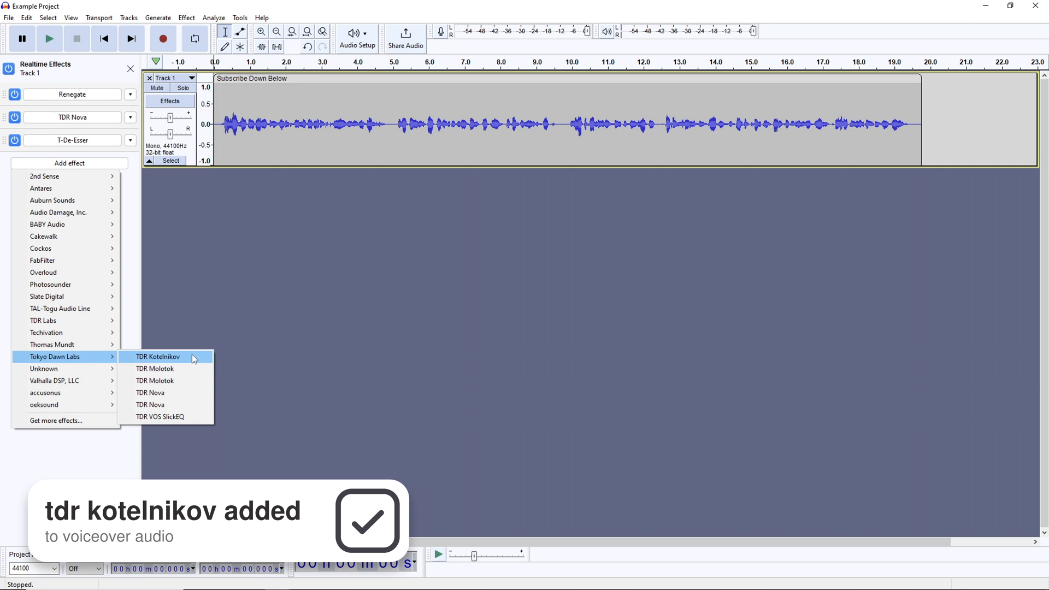
Add TDR Kotelnikov as the fourth realtime effect on Track 1.
click(157, 356)
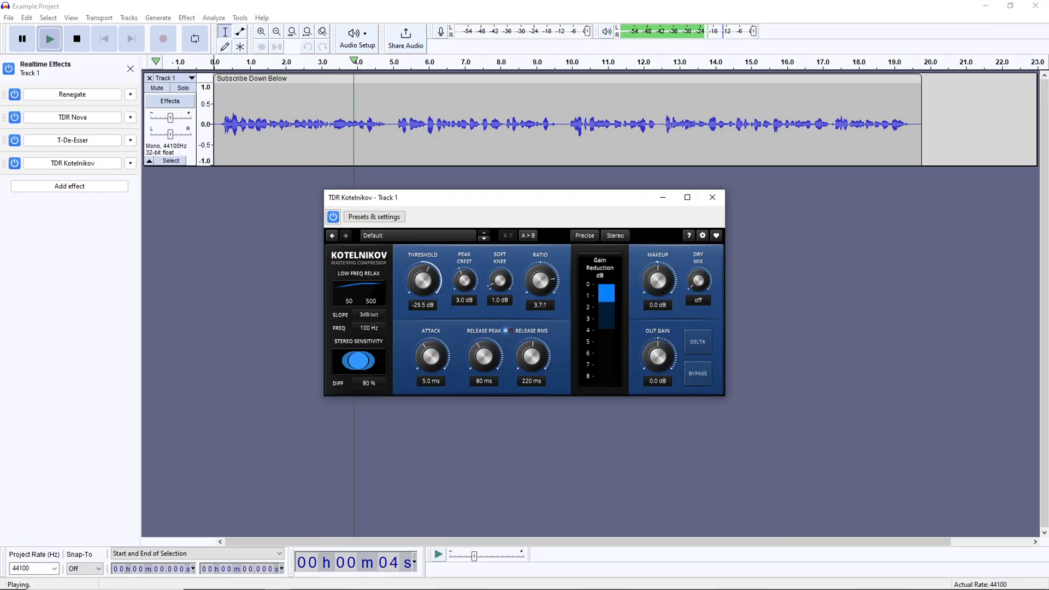
Dial Kotelnikov to a 5:1 ratio, 6.5 ms attack and adjusted release.
drag(538, 279, 538, 268)
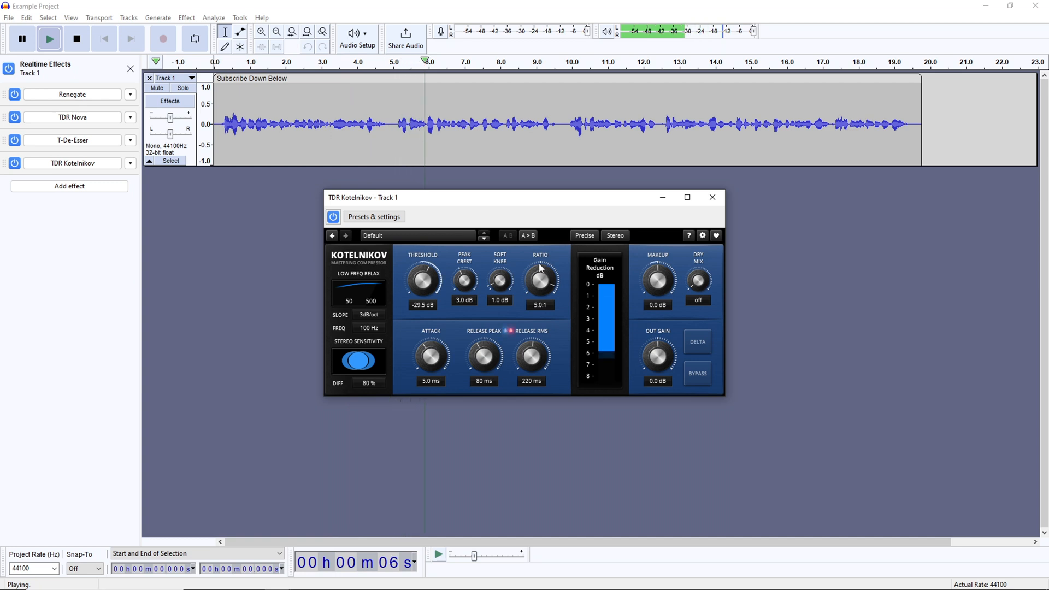
drag(431, 354, 431, 348)
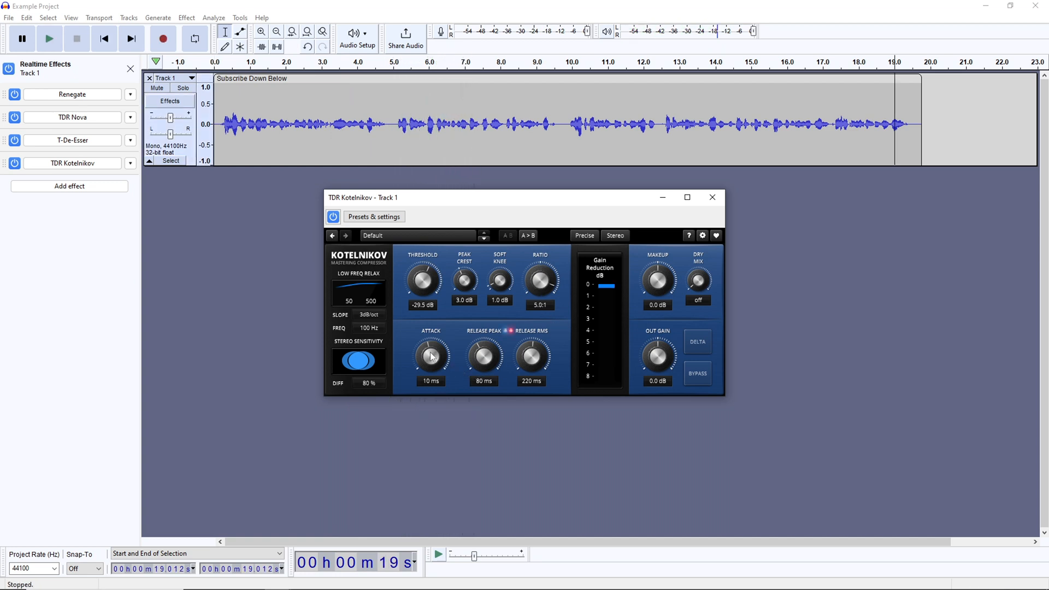
drag(431, 355, 430, 341)
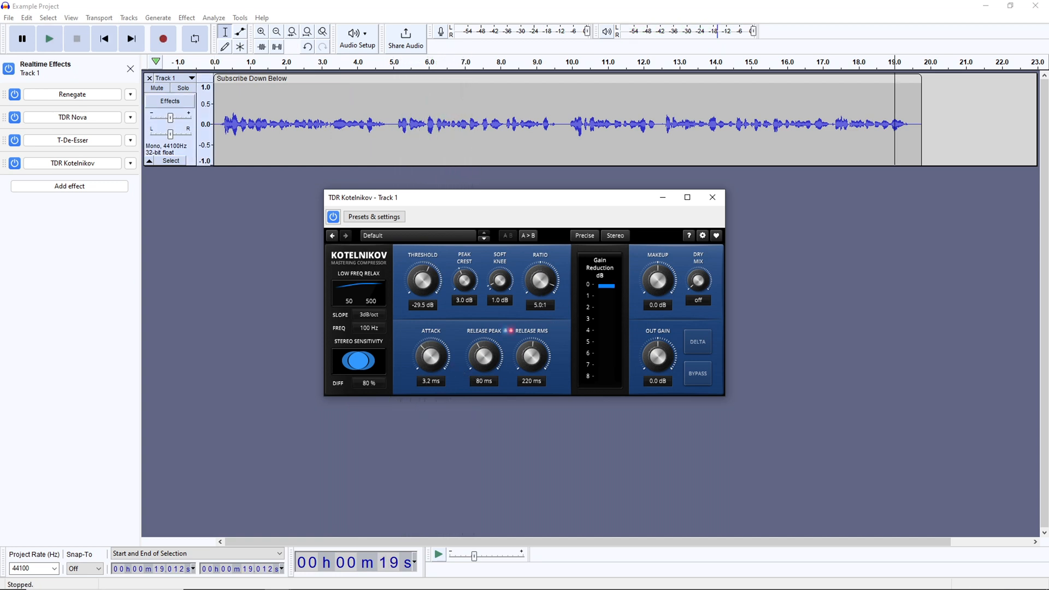
drag(430, 350, 431, 341)
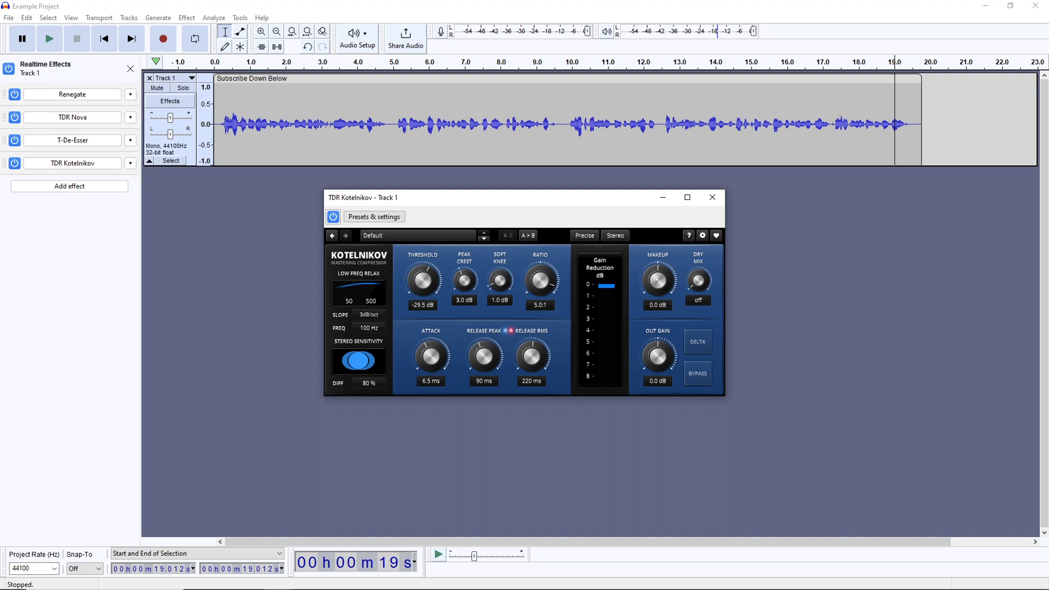
drag(531, 358, 536, 375)
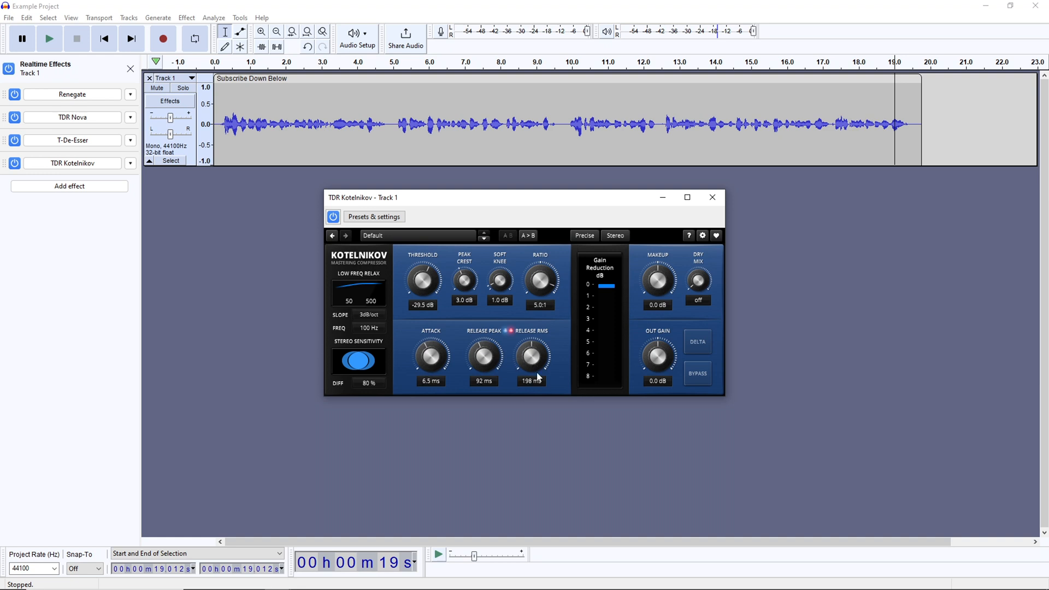
Finish Kotelnikov's makeup gain, close its window and return to the Add effect list.
click(50, 38)
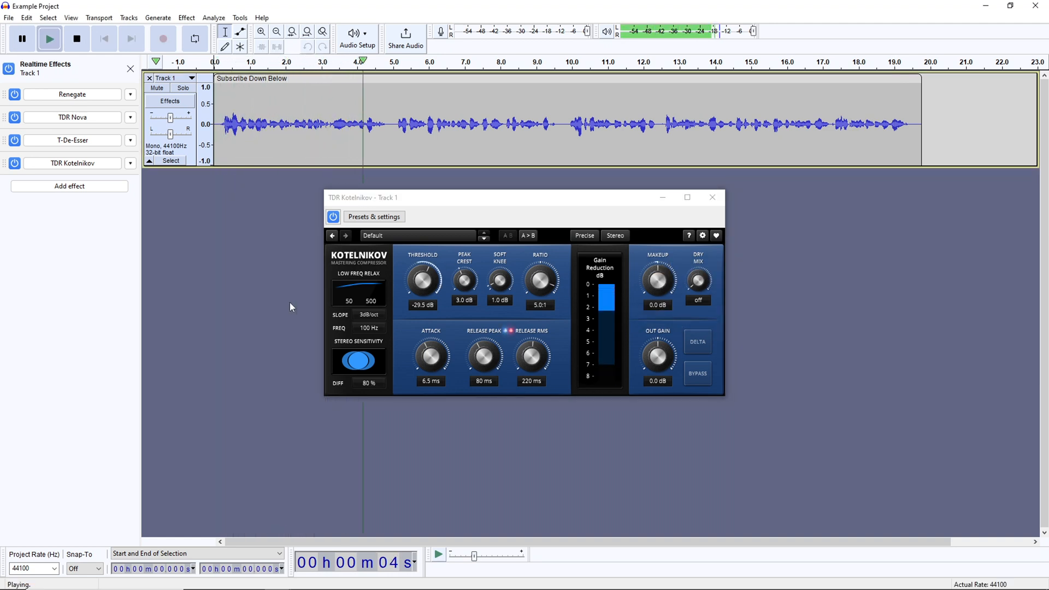
click(77, 38)
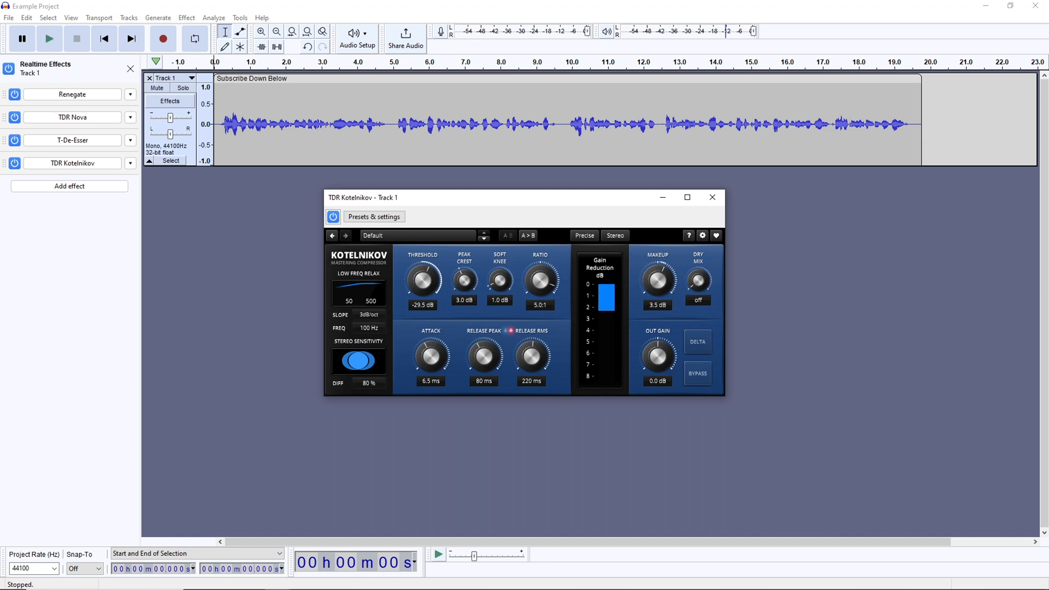
drag(657, 281, 657, 294)
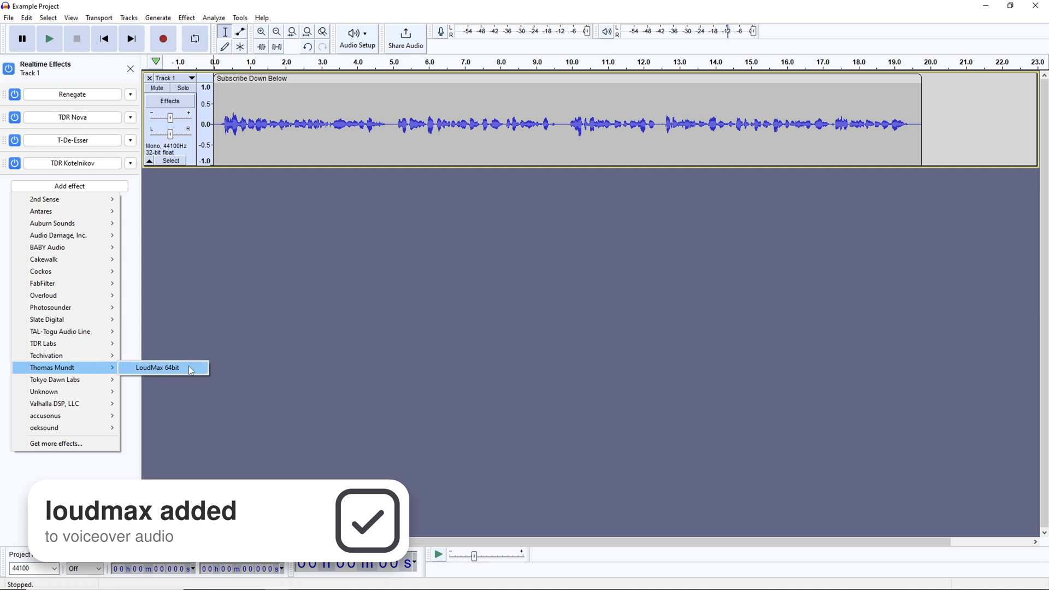
Add Thomas Mundt LoudMax 64bit to the chain and audition the voiceover.
click(157, 368)
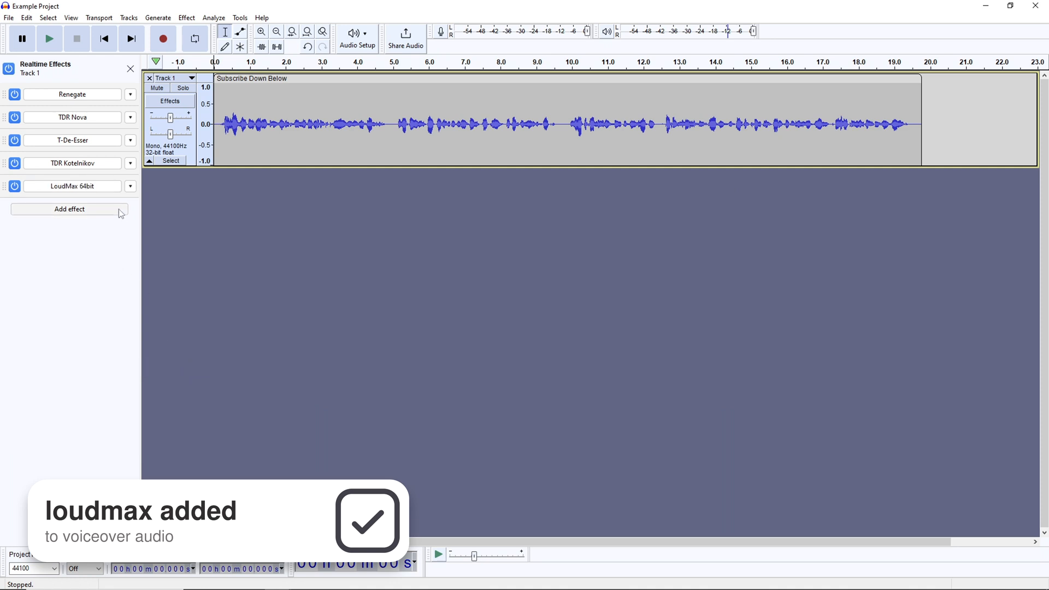
click(72, 186)
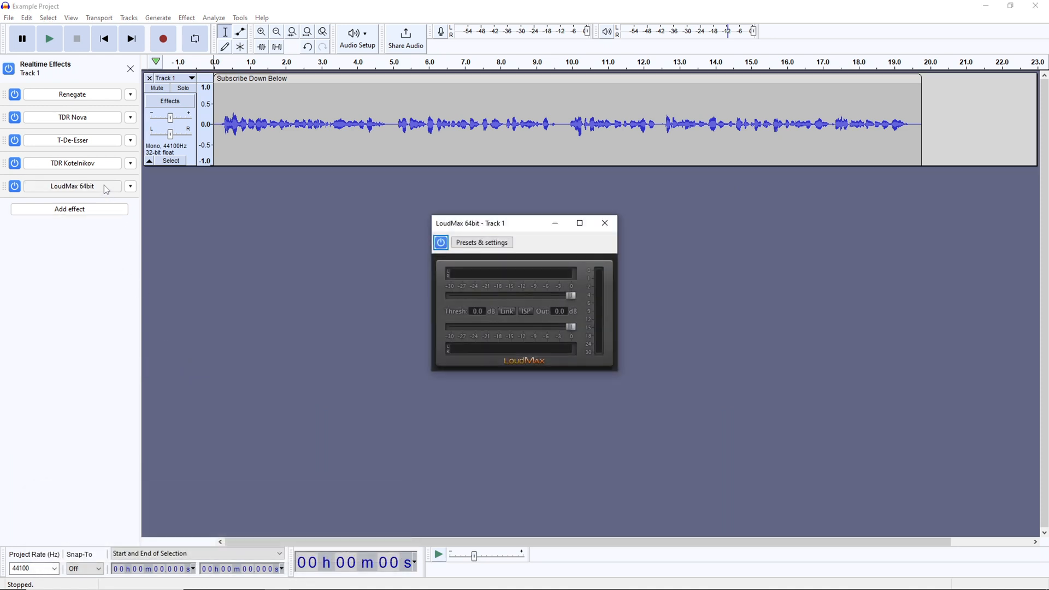
click(49, 38)
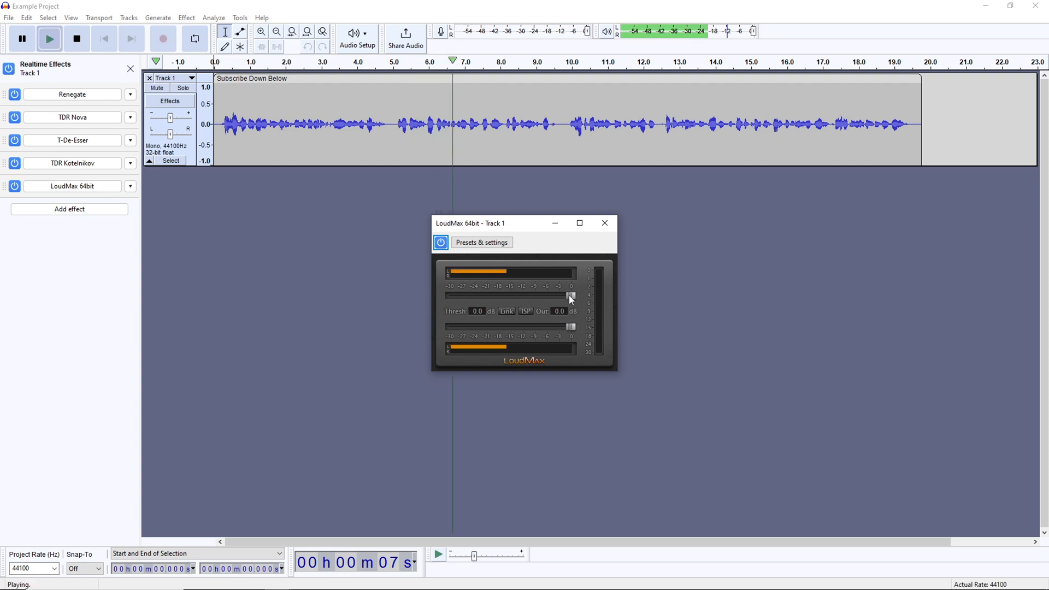
Set LoudMax threshold to -13.8 dB and output ceiling to -4.0 dB, then stop playback.
drag(569, 295, 514, 295)
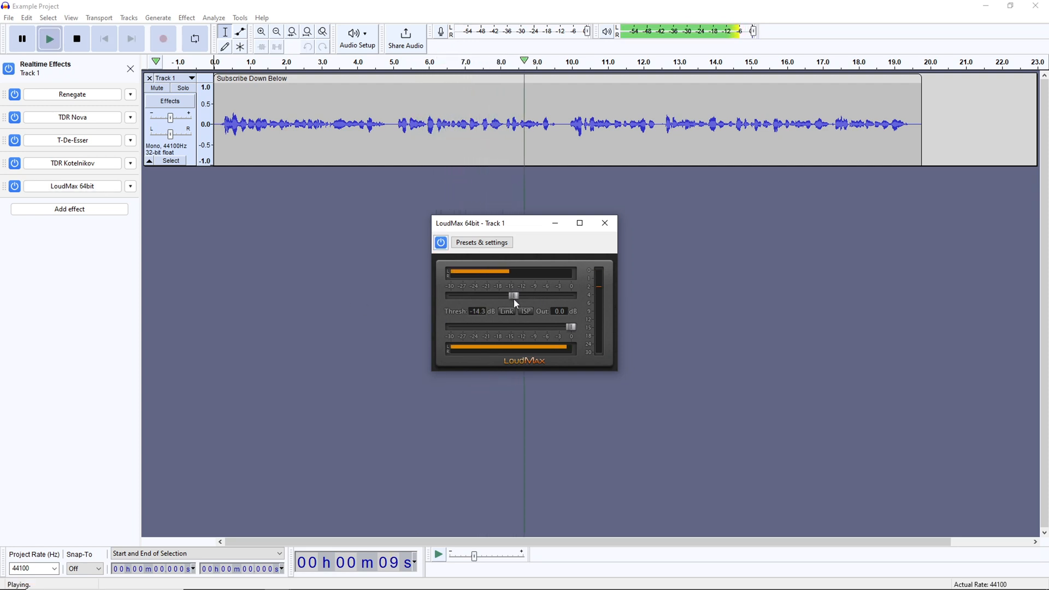
drag(514, 296, 520, 297)
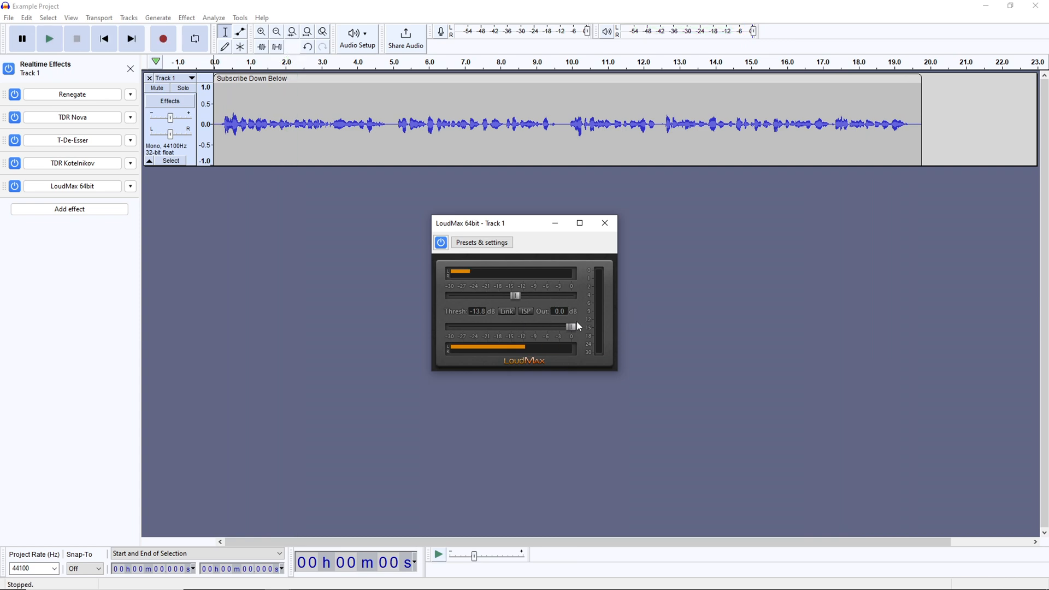
drag(572, 327, 554, 327)
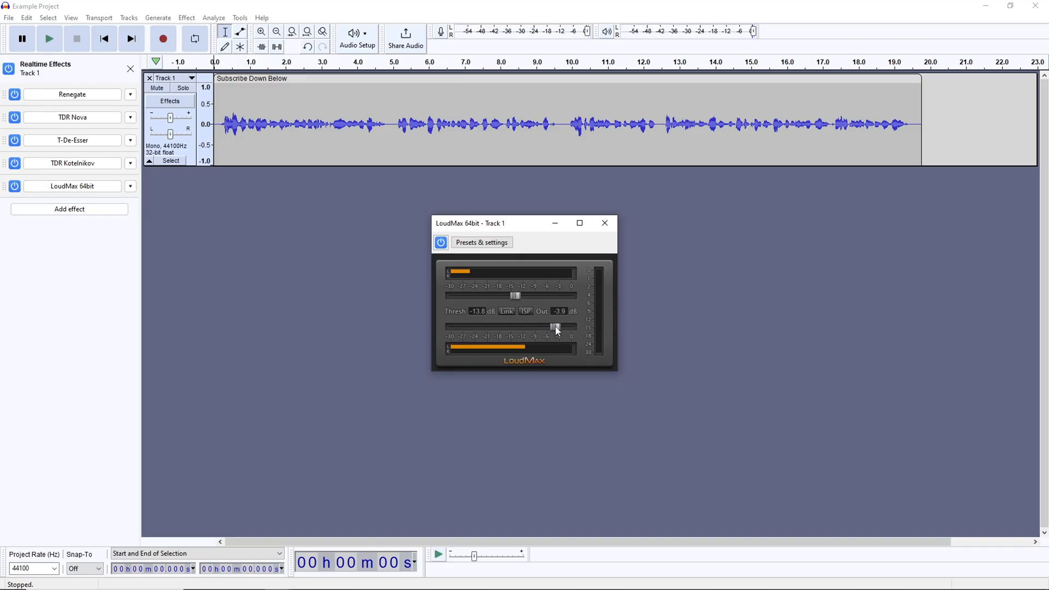
drag(555, 327, 554, 326)
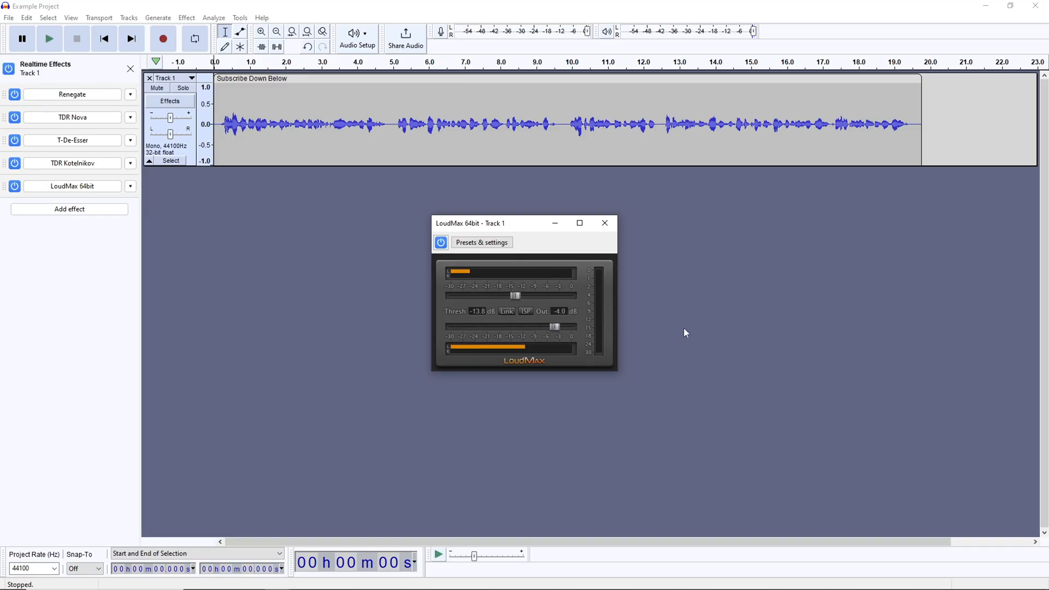
click(49, 38)
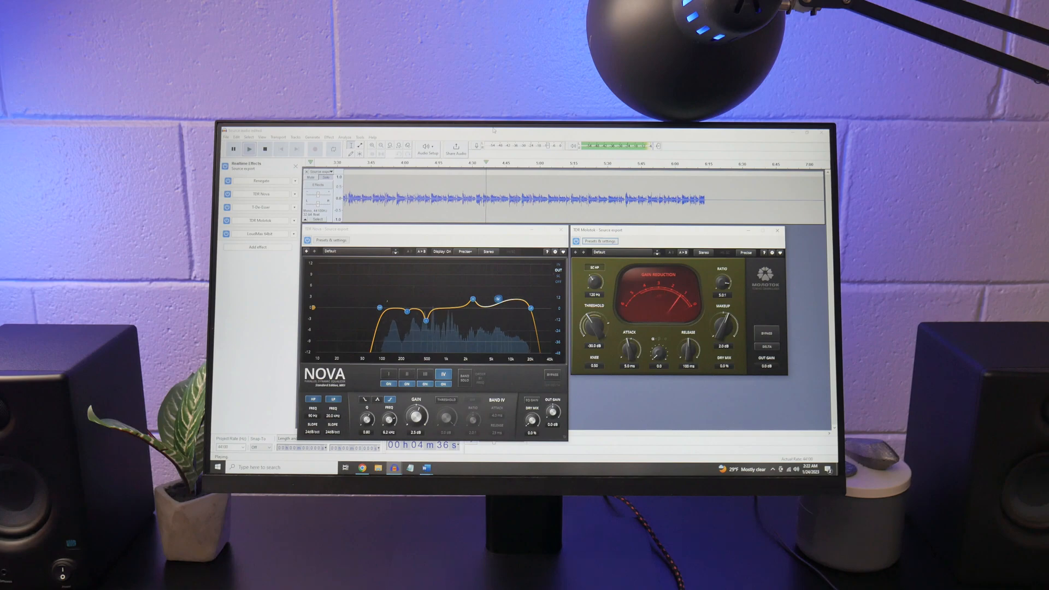
Import the TDR Nova.xml preset into TDR Nova via Presets & settings.
click(309, 103)
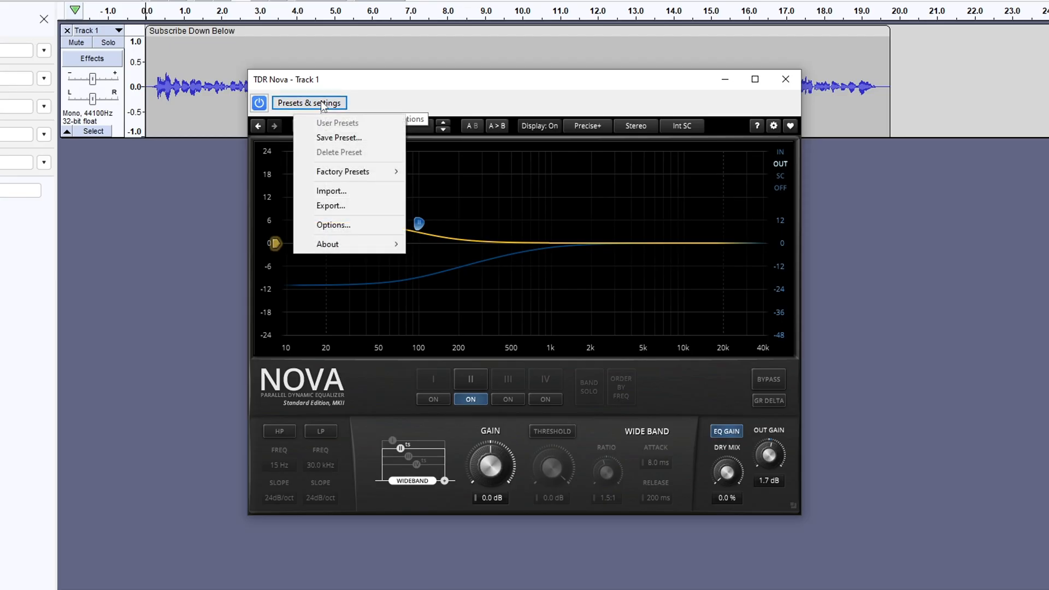
click(330, 192)
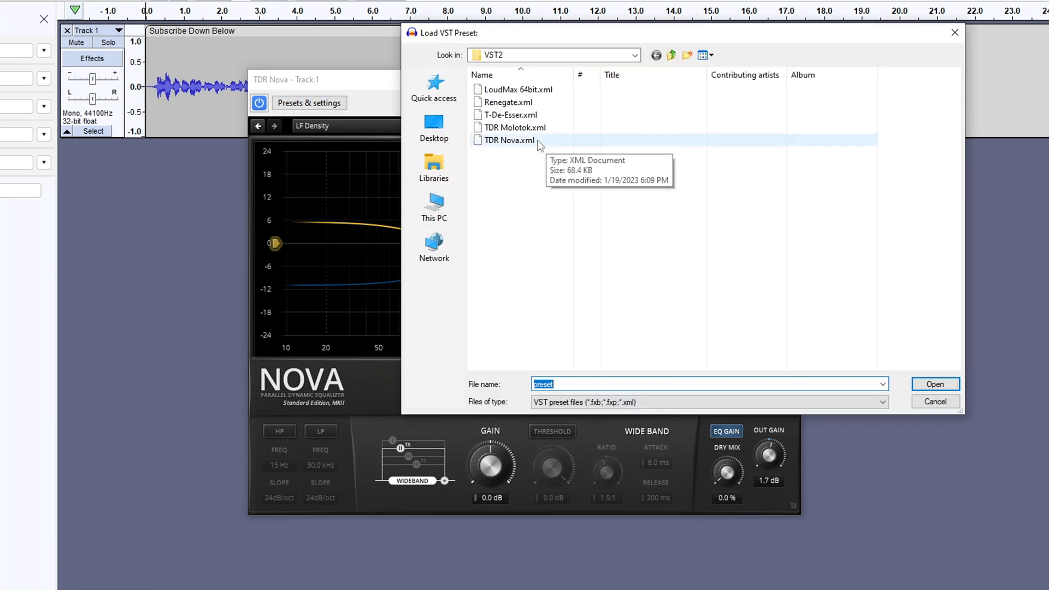
click(935, 384)
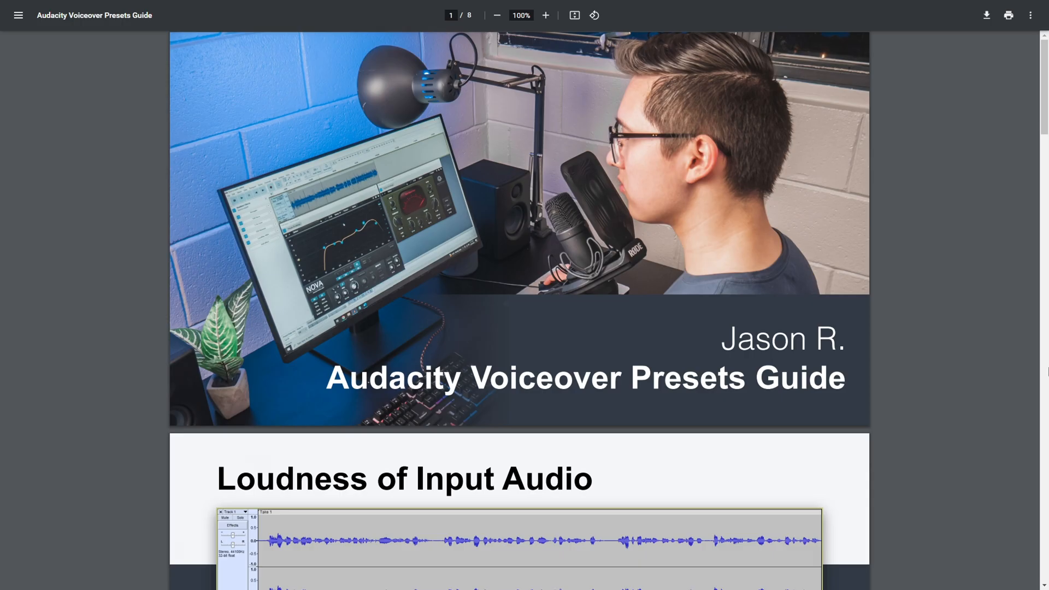
Scroll through the presets guide PDF and browse to tokyodawn.net/tdr-kotelnikov/.
scroll(down, 3)
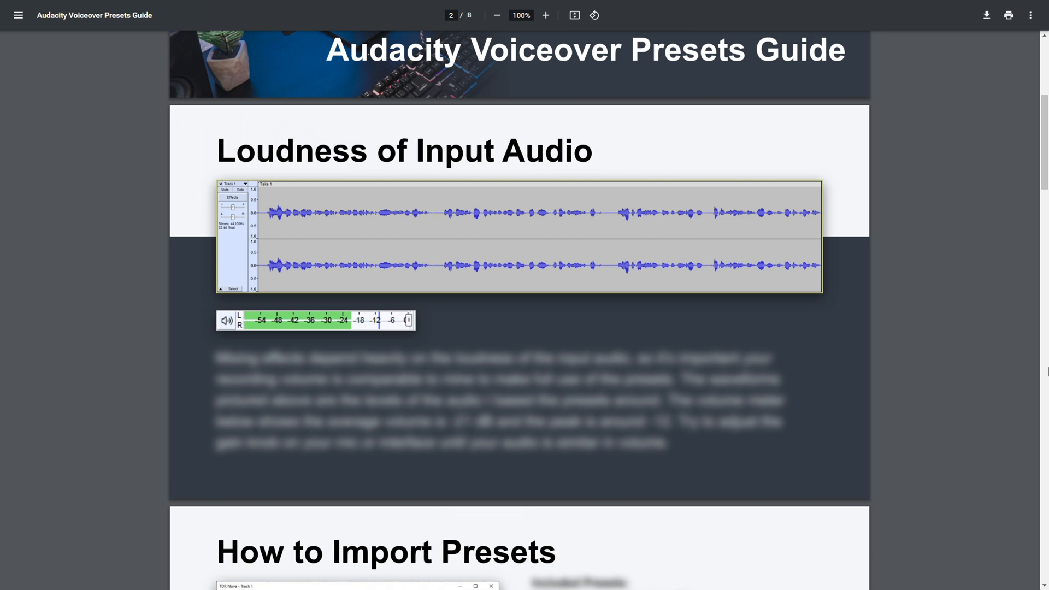
scroll(down, 3)
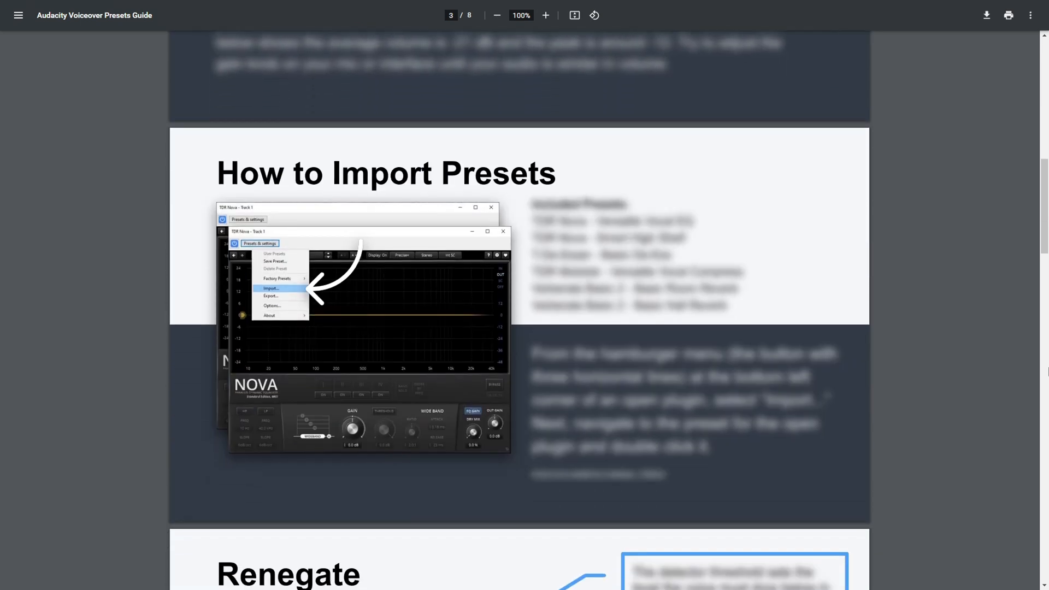
scroll(down, 3)
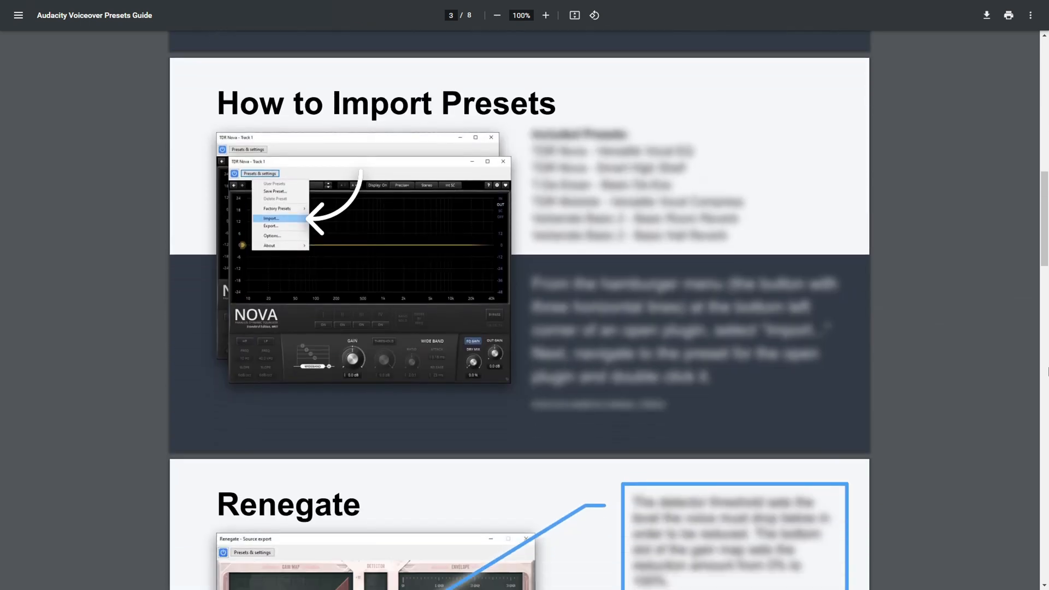
scroll(down, 3)
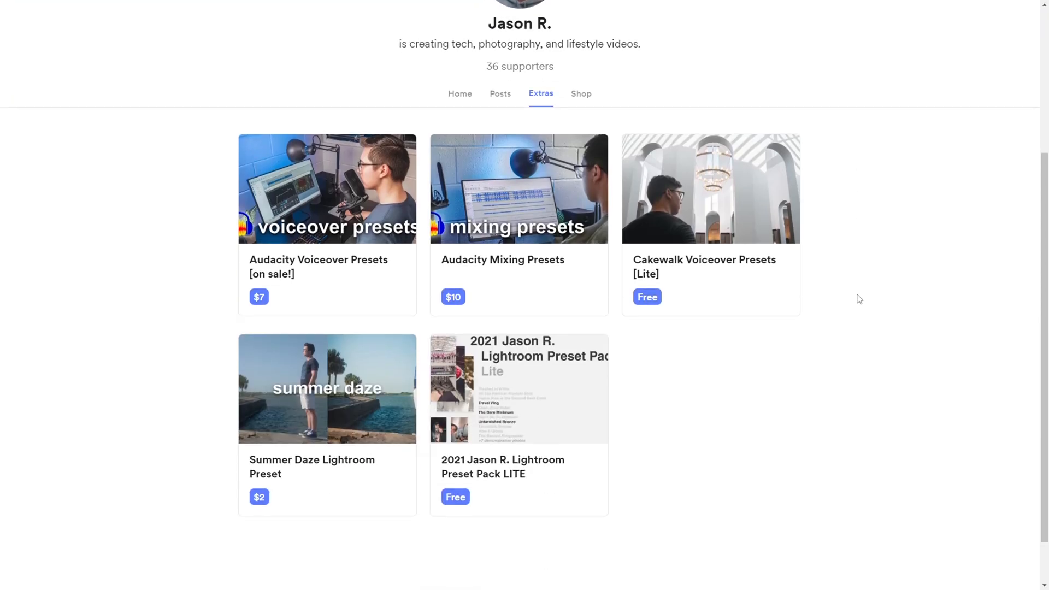
click(326, 188)
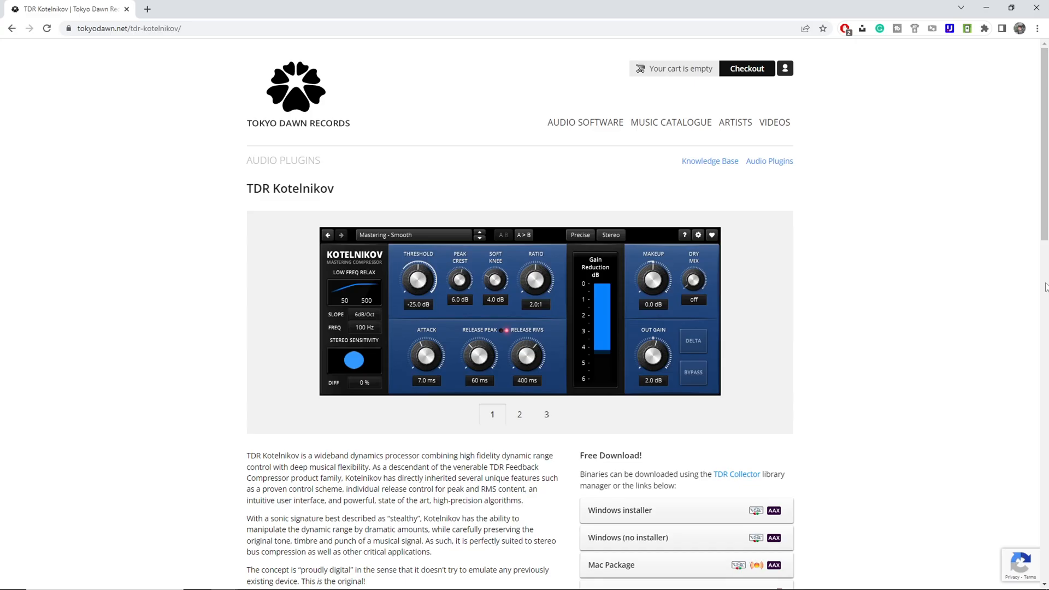
Download the Kotelnikov Windows installer and accept its license agreement.
scroll(down, 3)
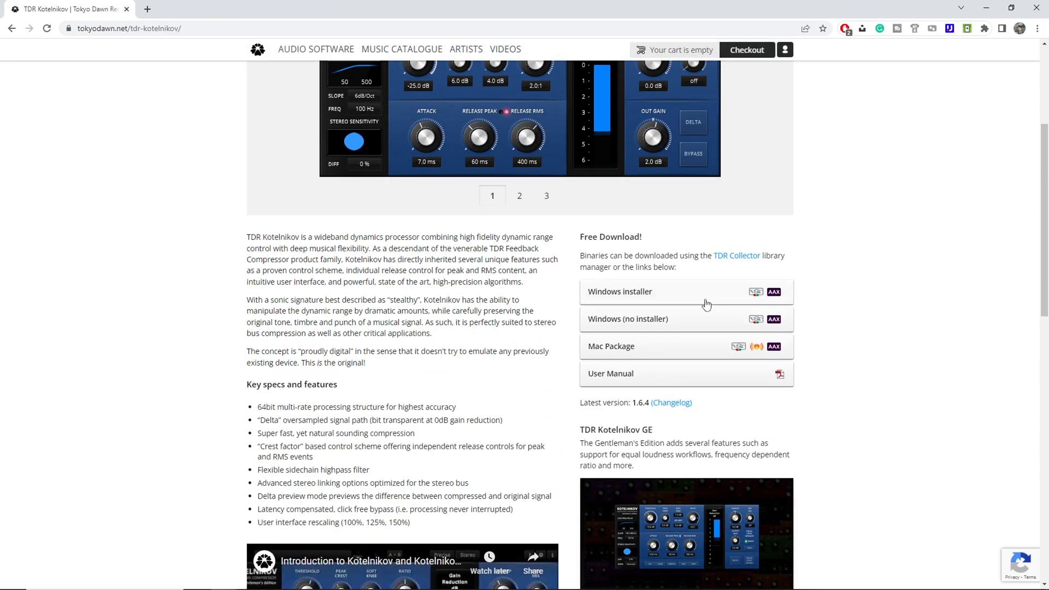
click(619, 290)
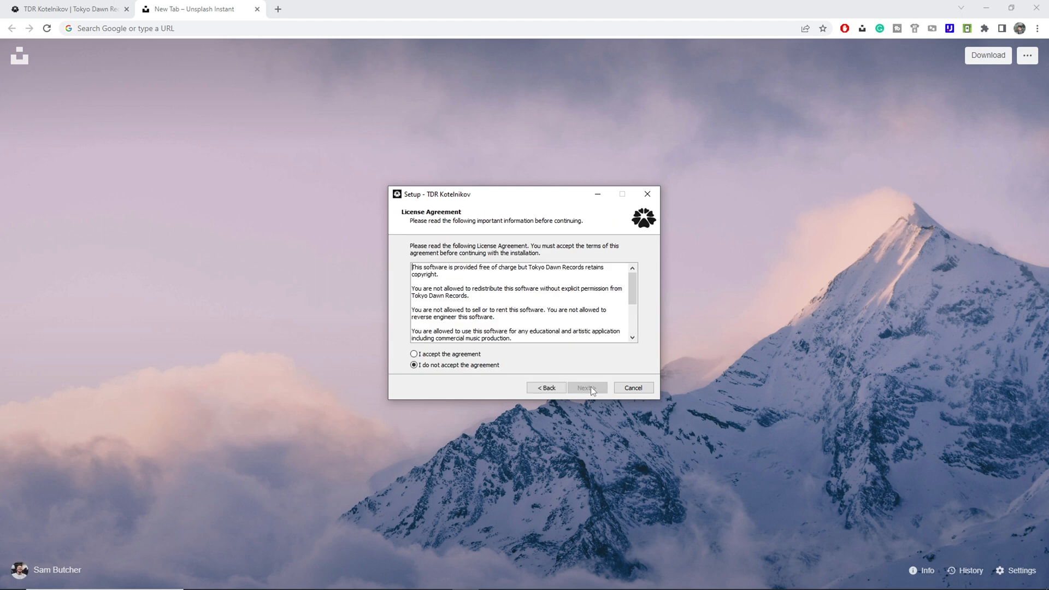
click(586, 388)
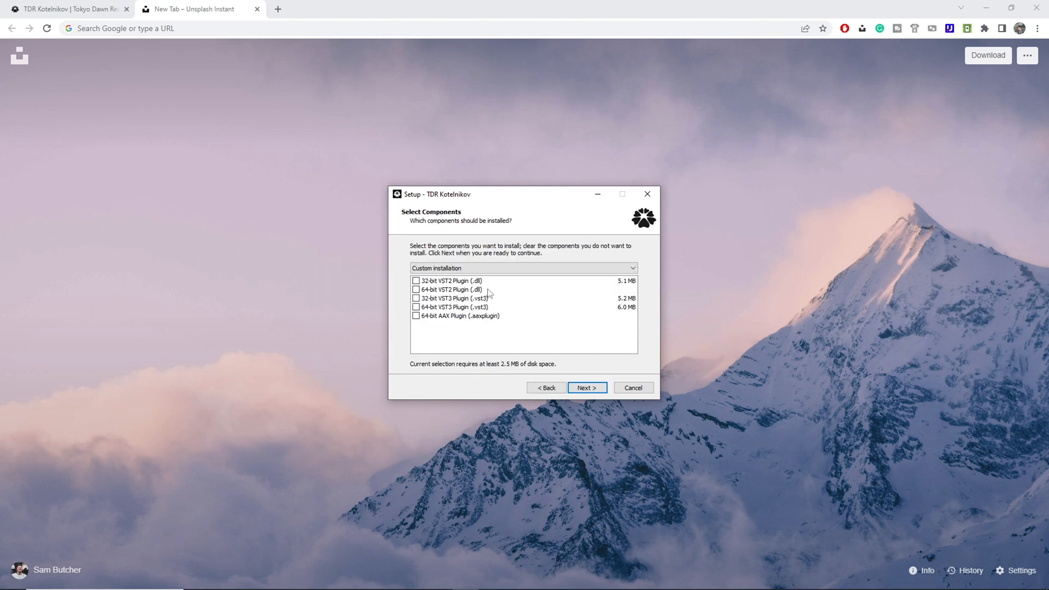
Select the 64-bit VST2 and VST3 components and confirm both default install folders.
click(416, 289)
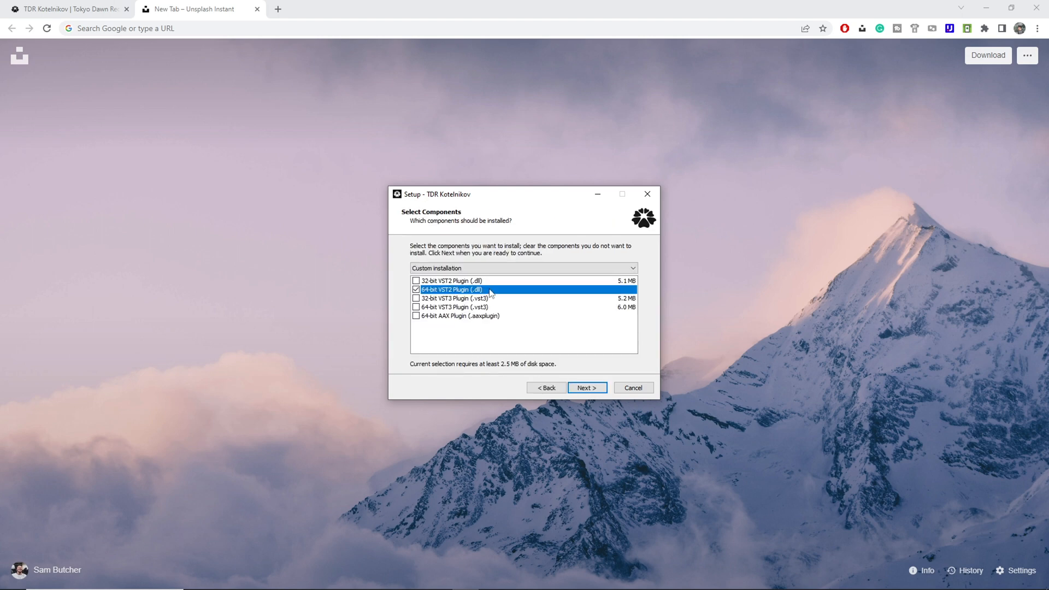
click(416, 306)
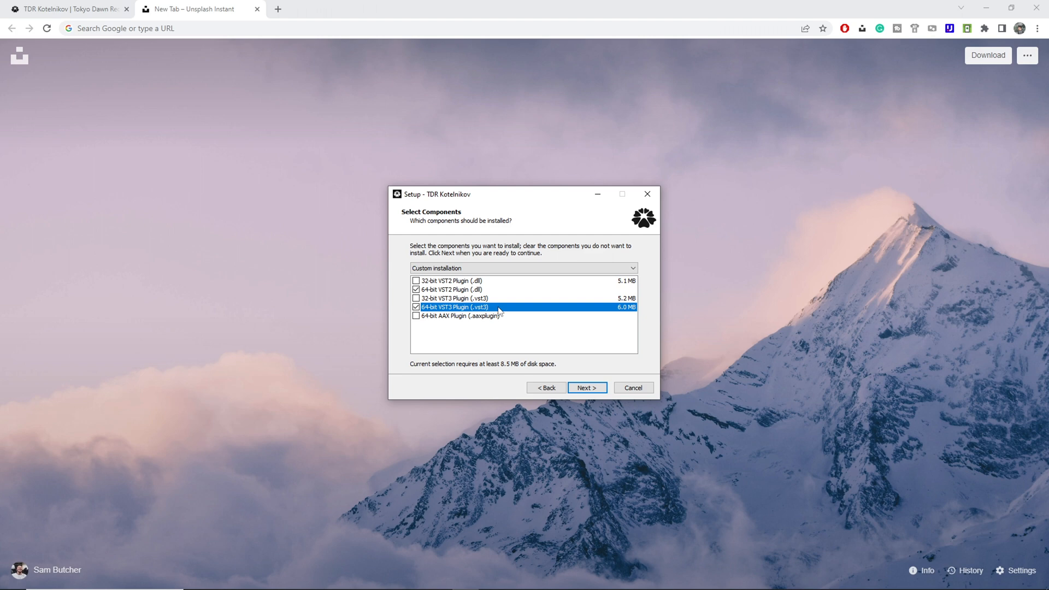
mouse_move(600, 377)
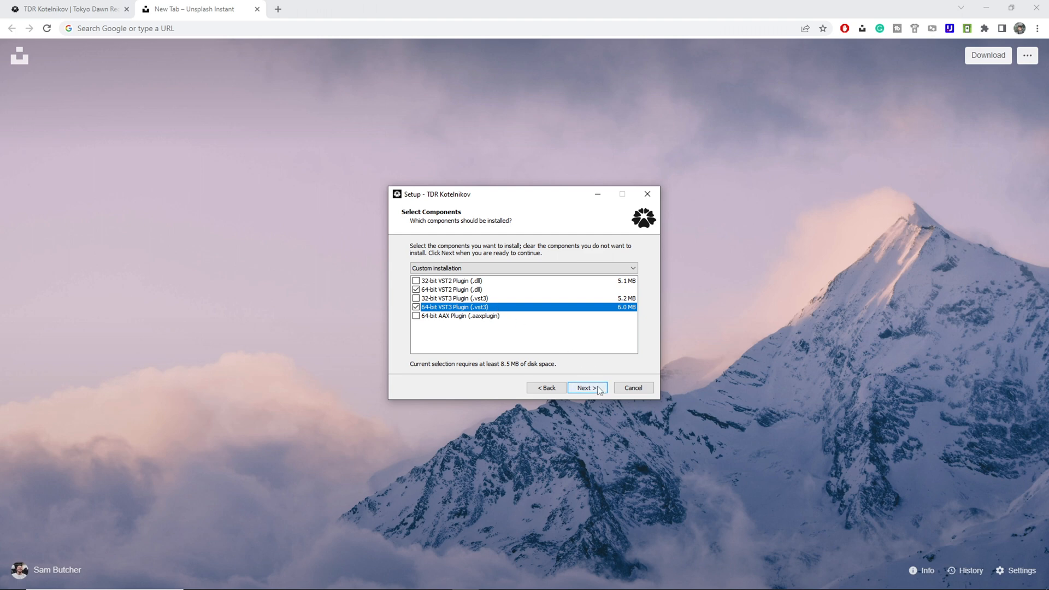
click(585, 387)
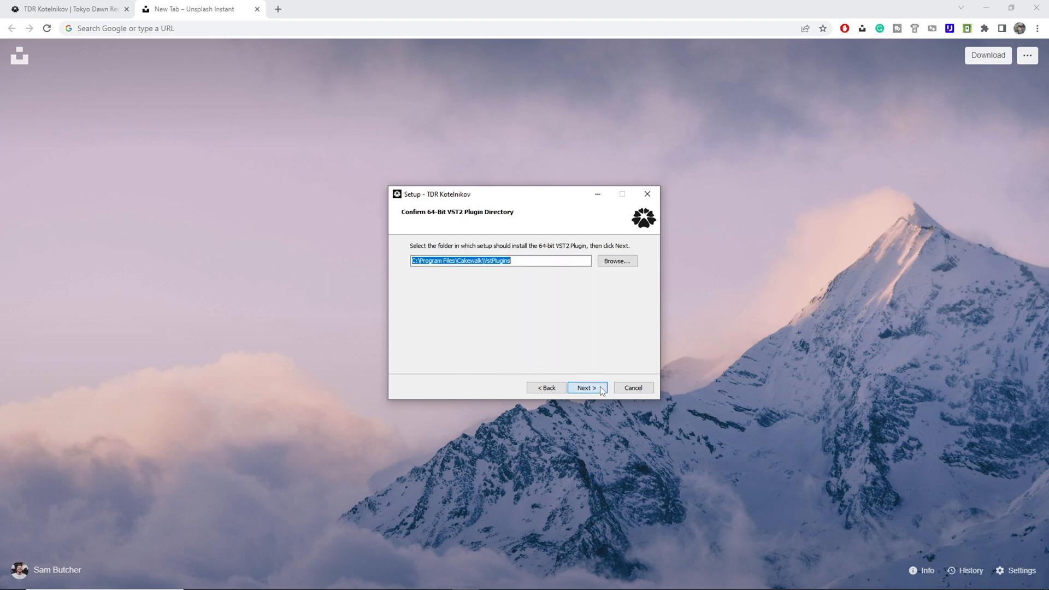
click(586, 387)
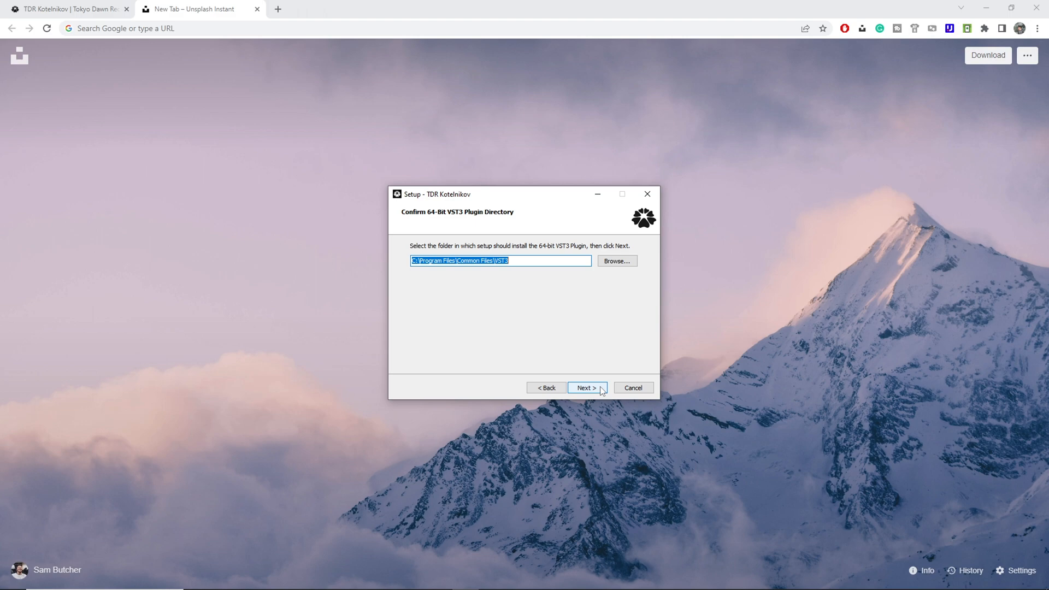
click(586, 387)
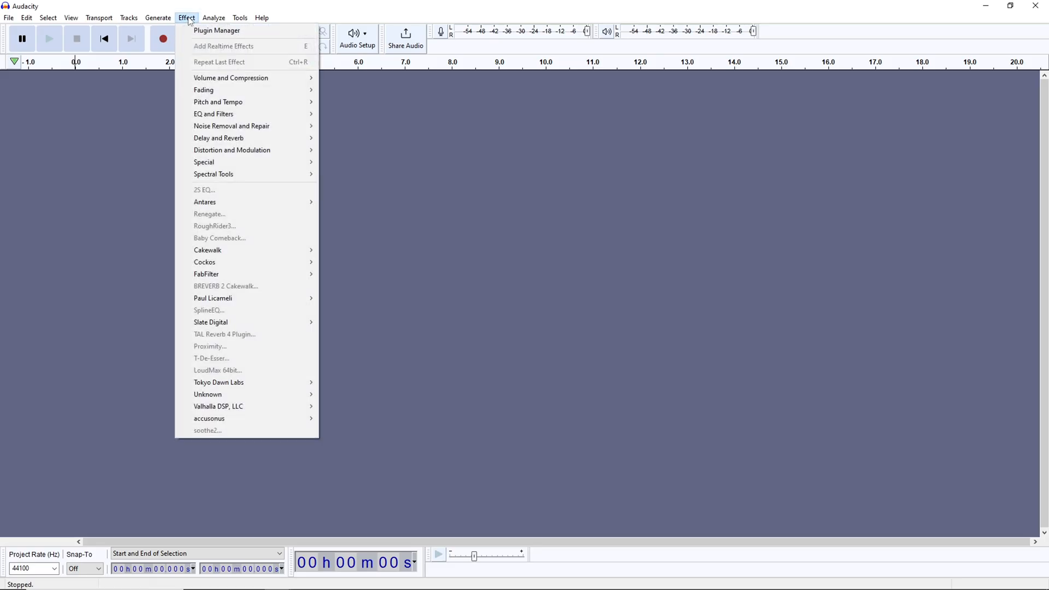
In the Plugin Manager, disable then re-enable the TDR Kotelnikov VST2 entry.
click(217, 30)
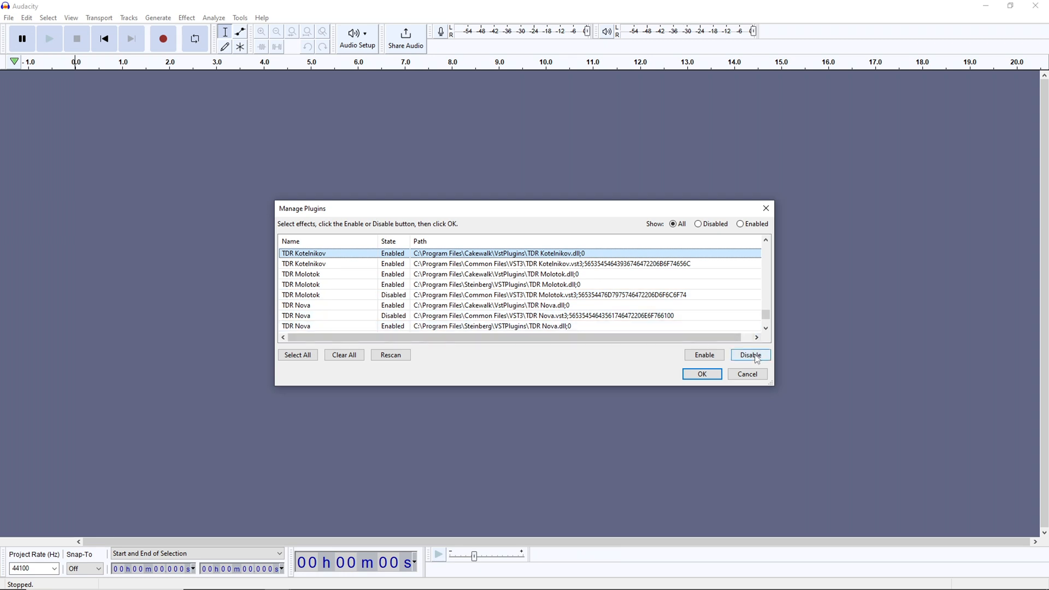
click(750, 354)
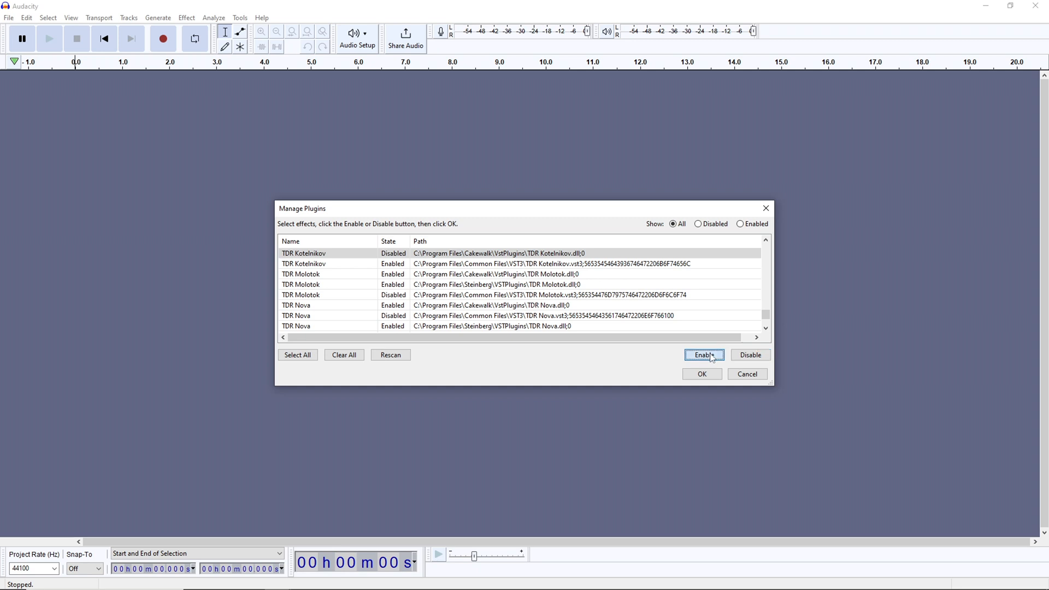
click(703, 354)
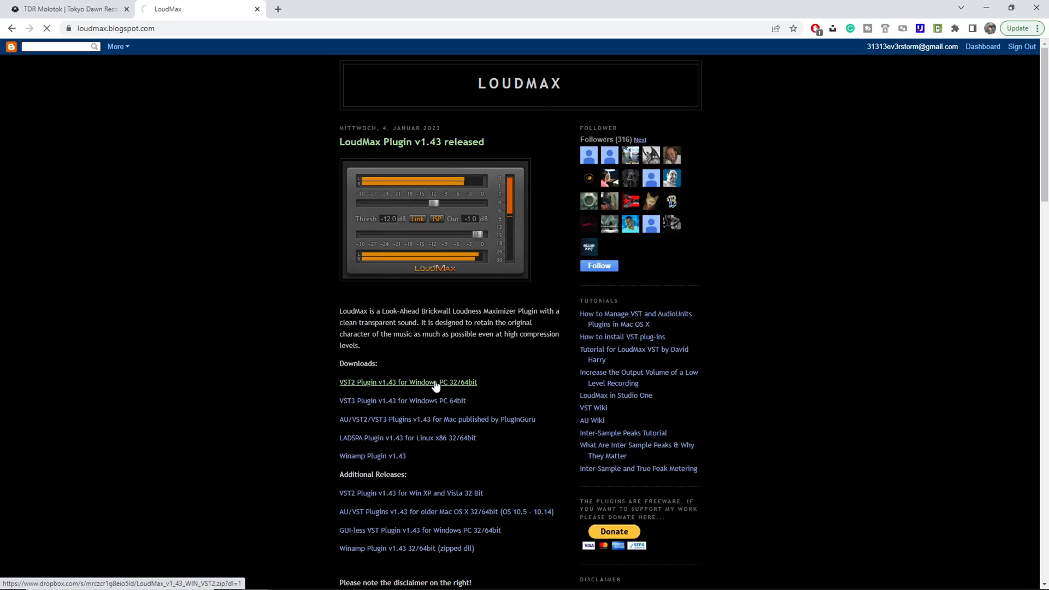
Download LoudMax VST2 v1.43 for Windows and enable LoudMax 64bit in the Plugin Manager.
click(408, 383)
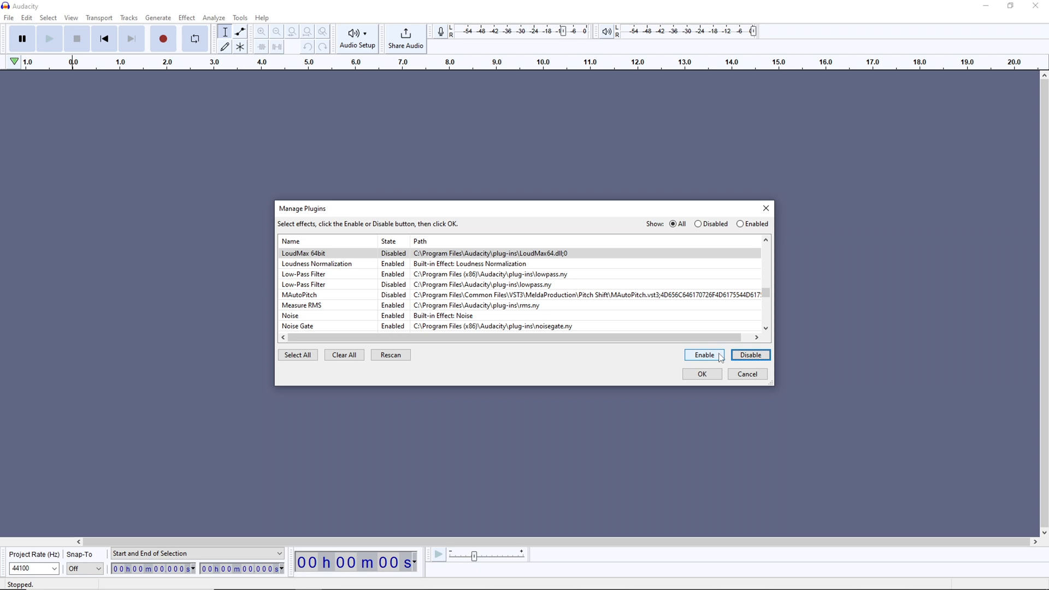
click(704, 354)
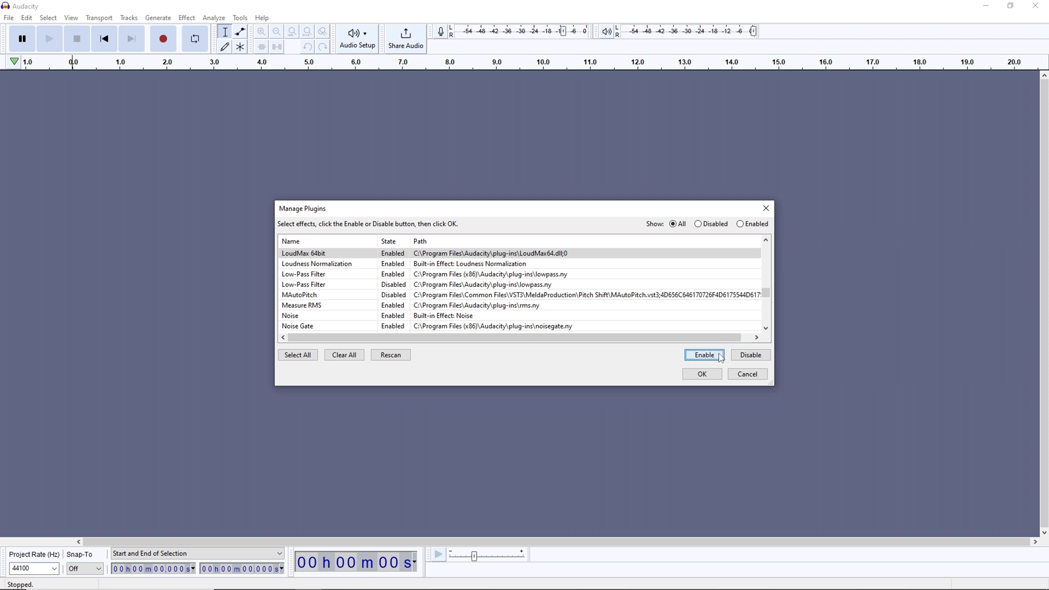